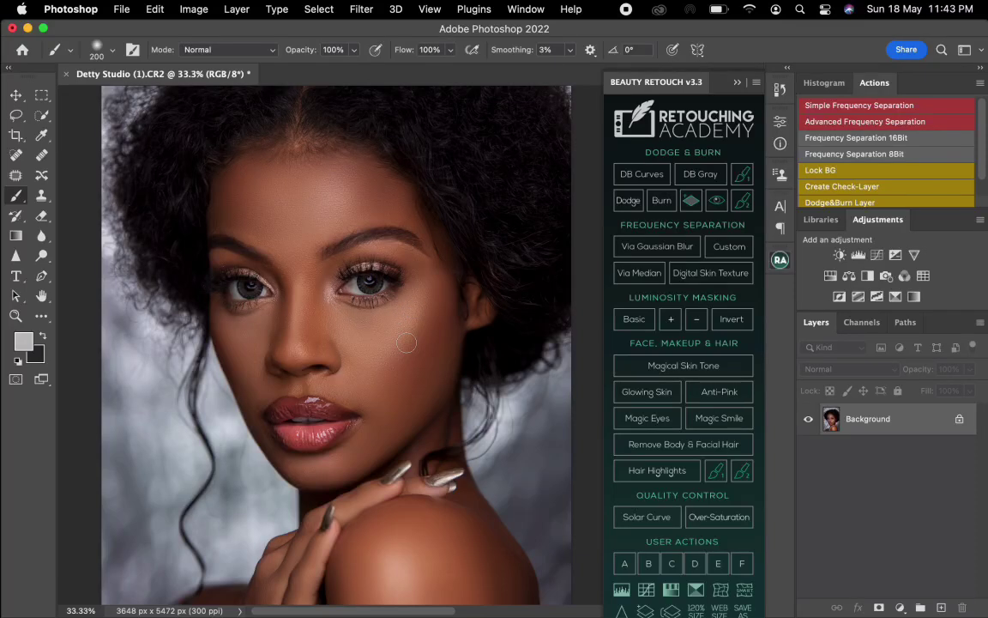
pyautogui.moveTo(439, 381)
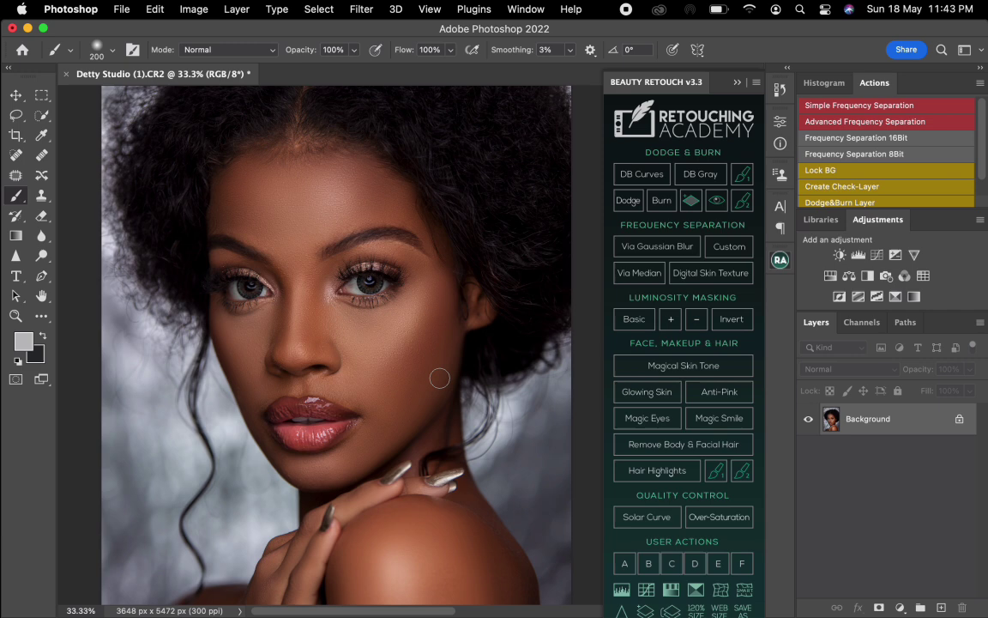
pyautogui.moveTo(446, 376)
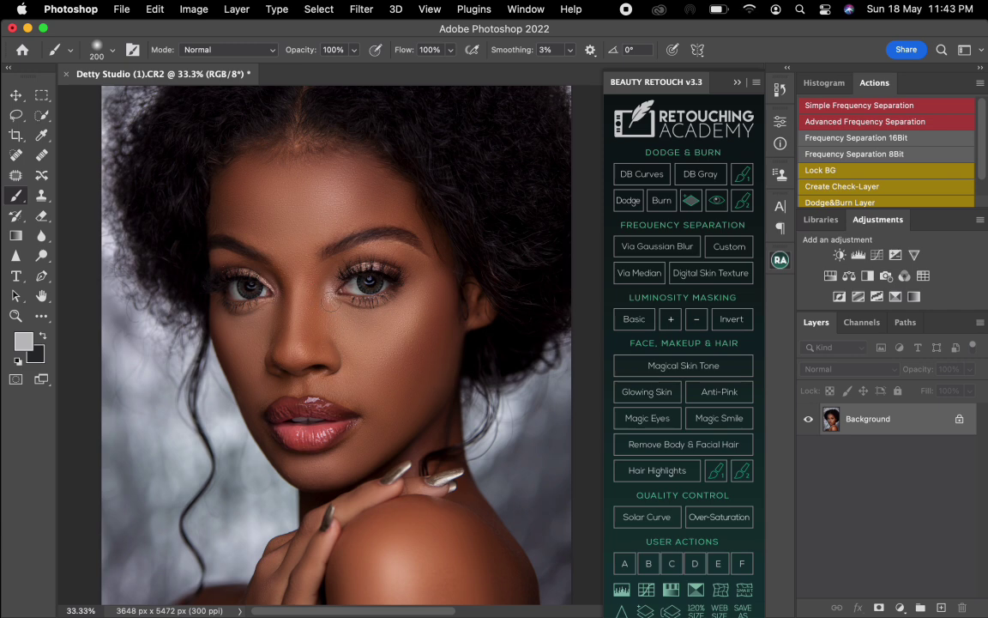
pyautogui.moveTo(346, 381)
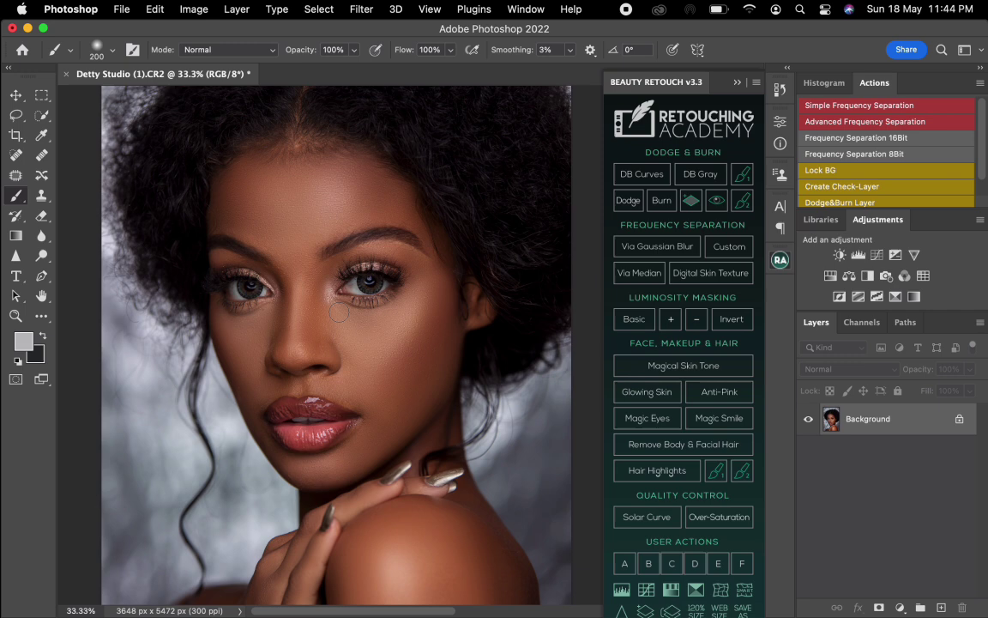
pyautogui.moveTo(362, 335)
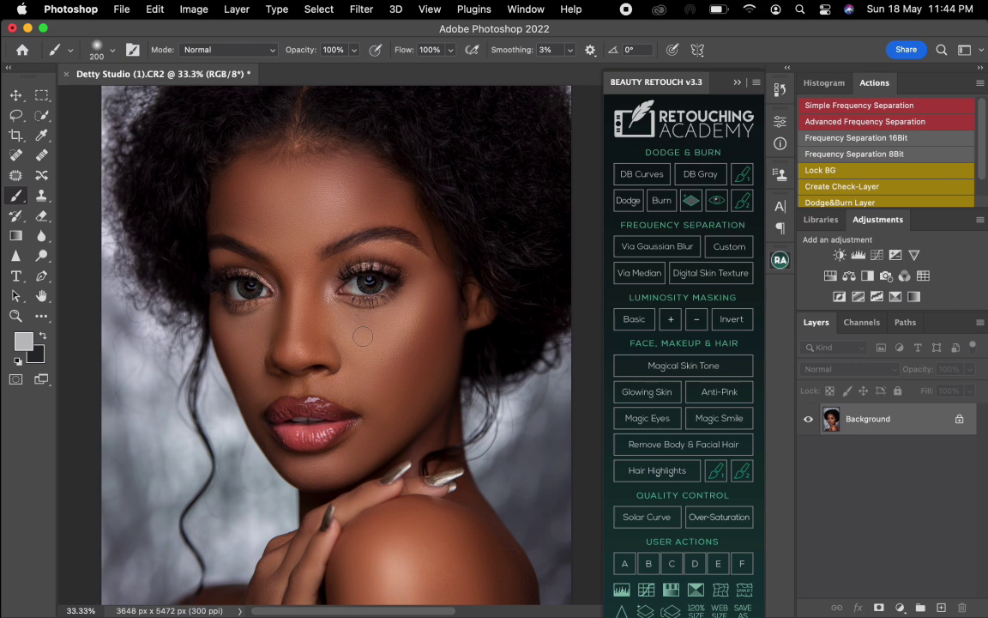
pyautogui.moveTo(545, 242)
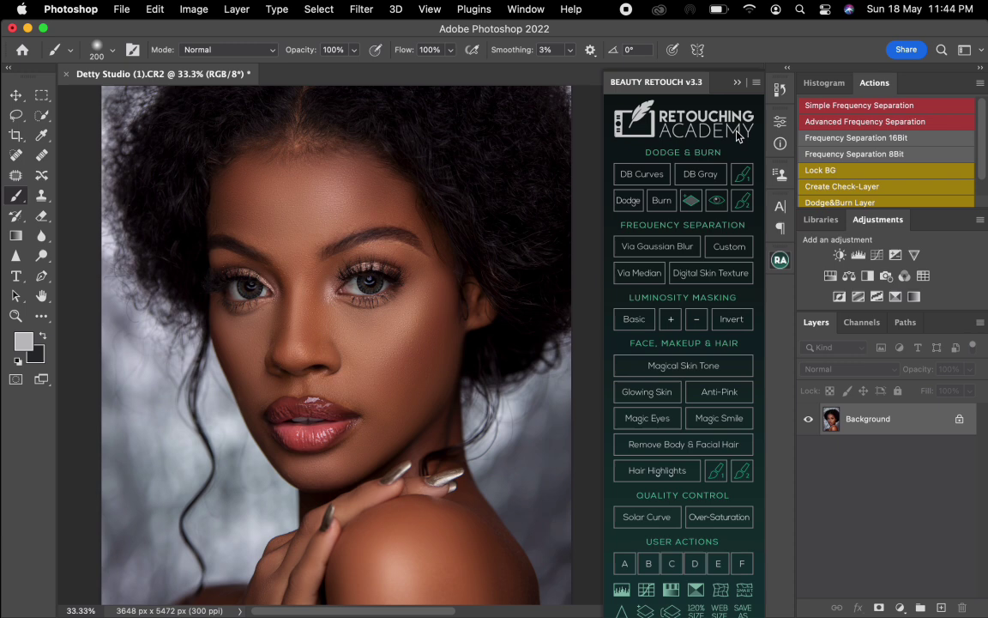
pyautogui.moveTo(580, 273)
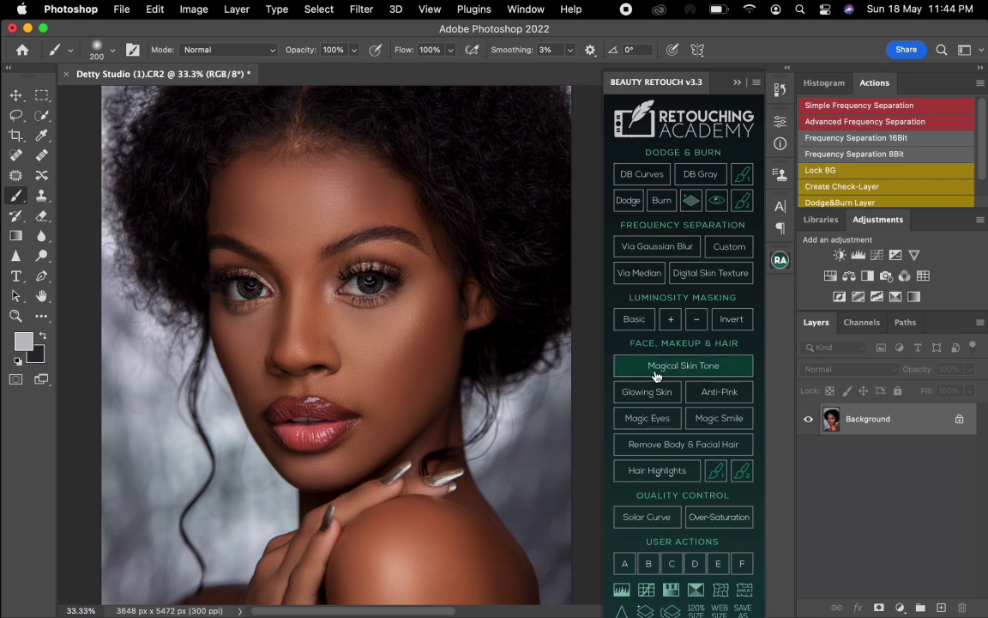
pyautogui.moveTo(717, 384)
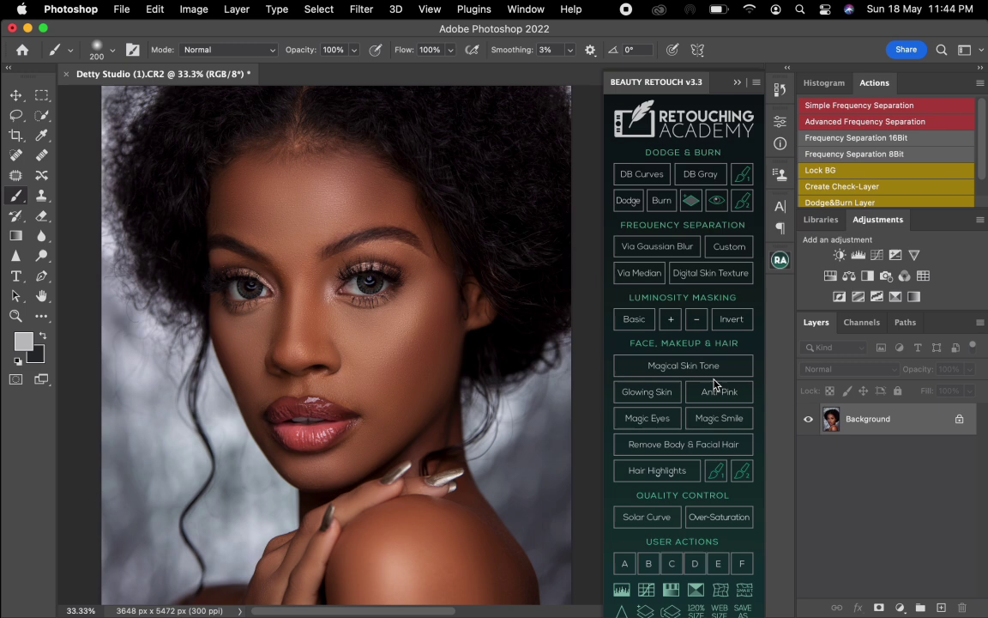
pyautogui.moveTo(647, 391)
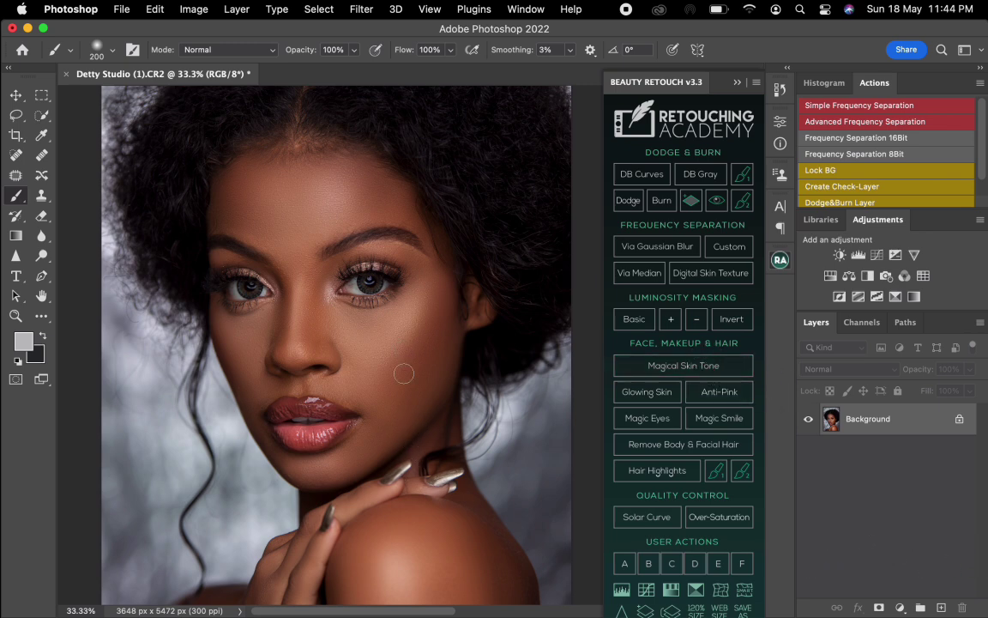
pyautogui.moveTo(436, 355)
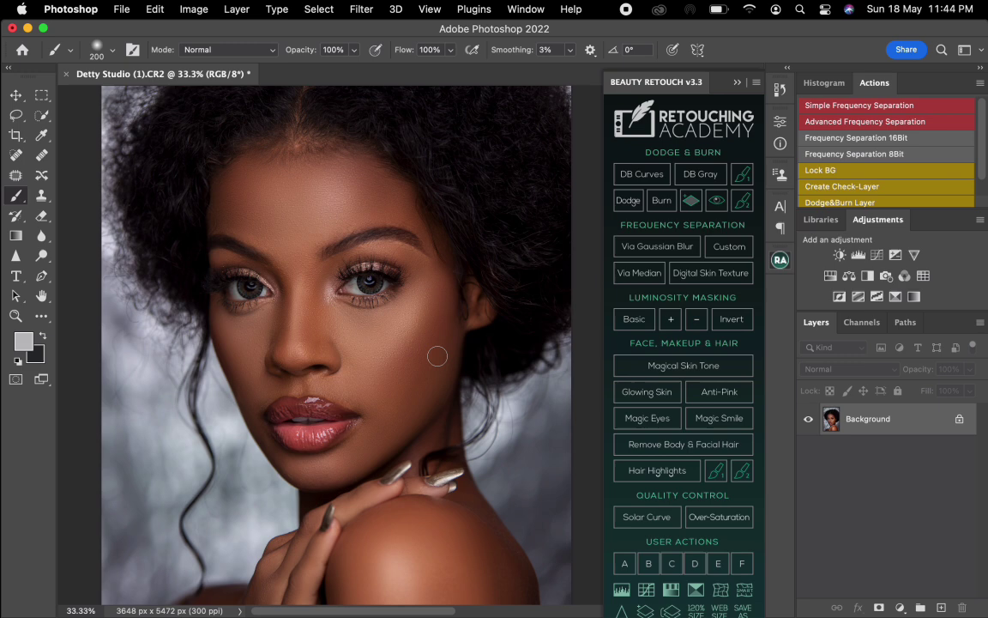
pyautogui.moveTo(463, 364)
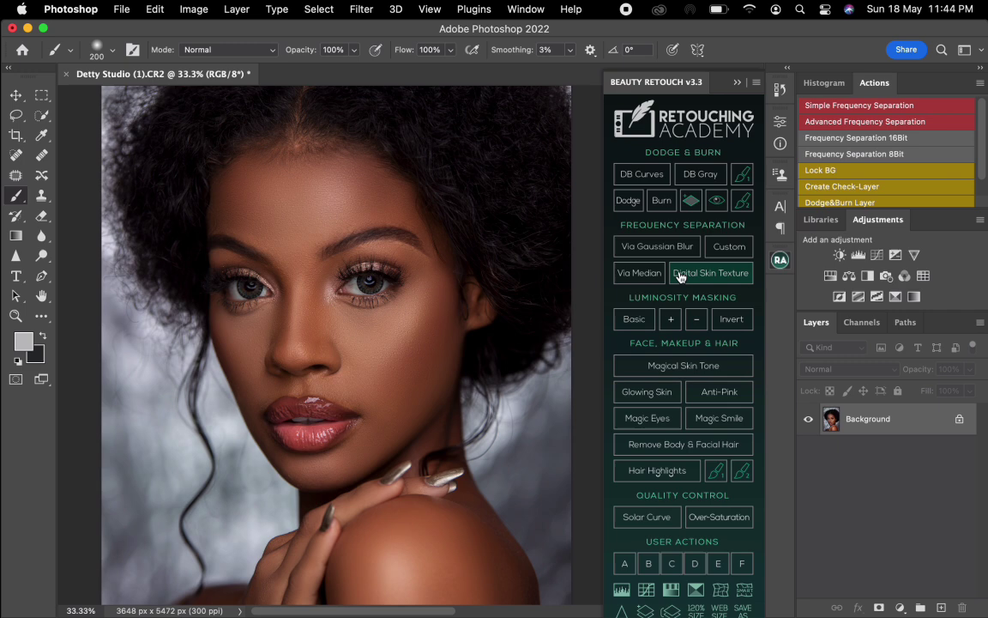
pyautogui.moveTo(683, 365)
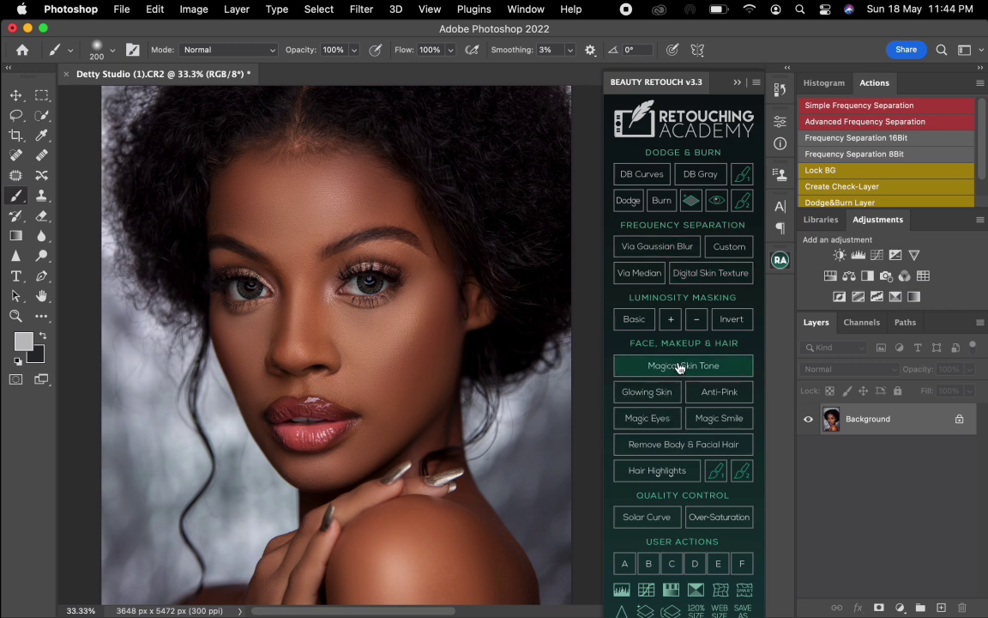
# Run Magical Skin Tone to create the Skin Tone Correction group, then peek inside and collapse it.
pyautogui.click(682, 364)
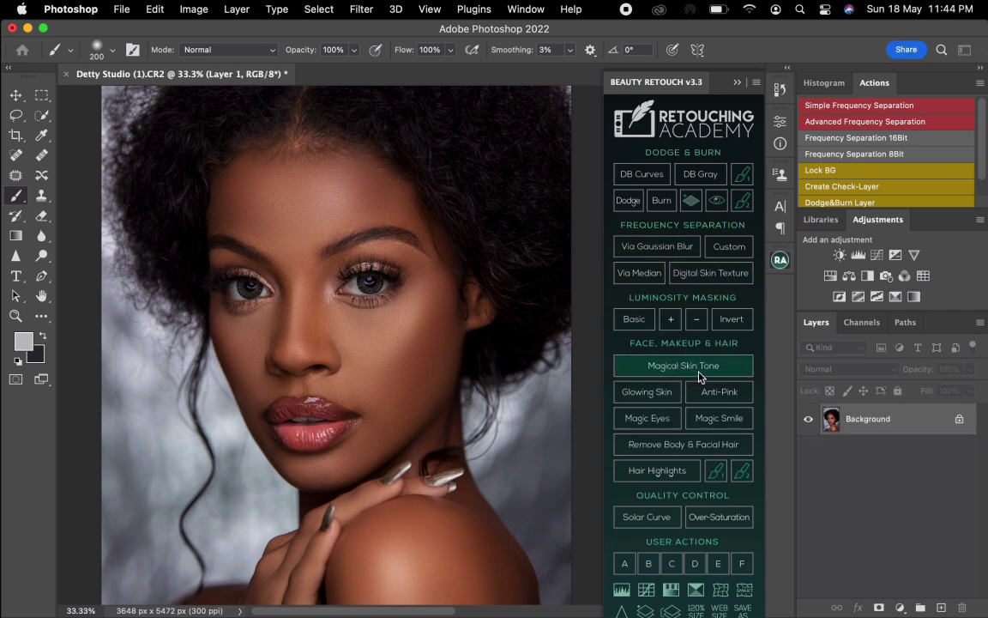
pyautogui.click(683, 365)
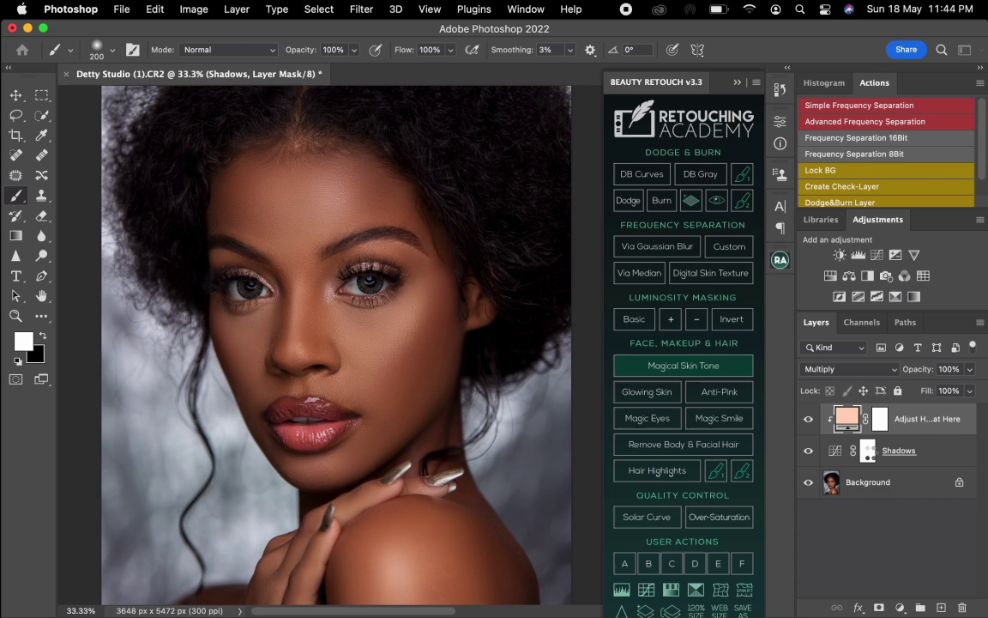
pyautogui.click(683, 365)
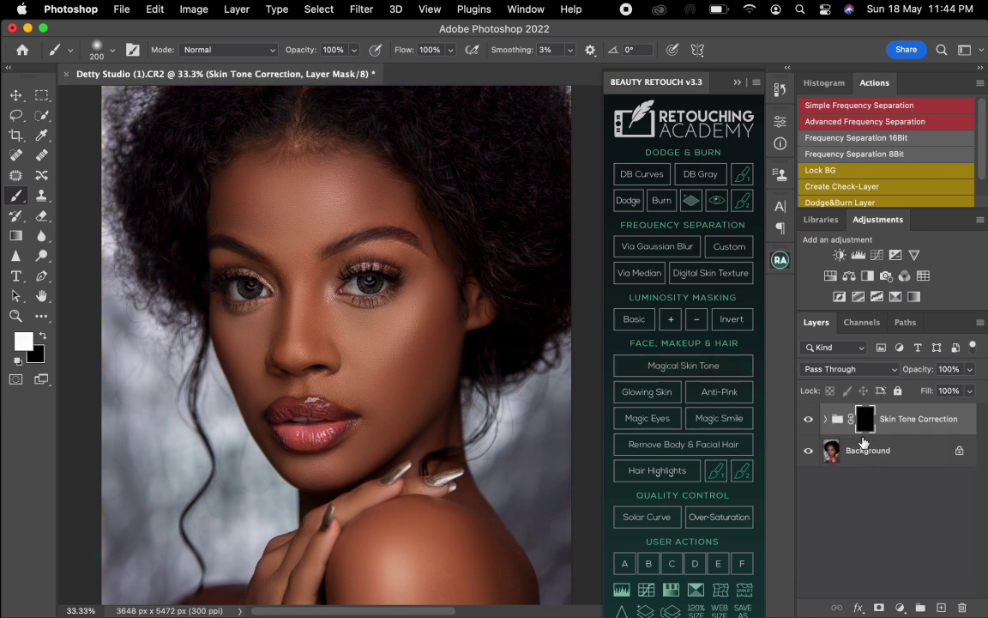
pyautogui.moveTo(878, 426)
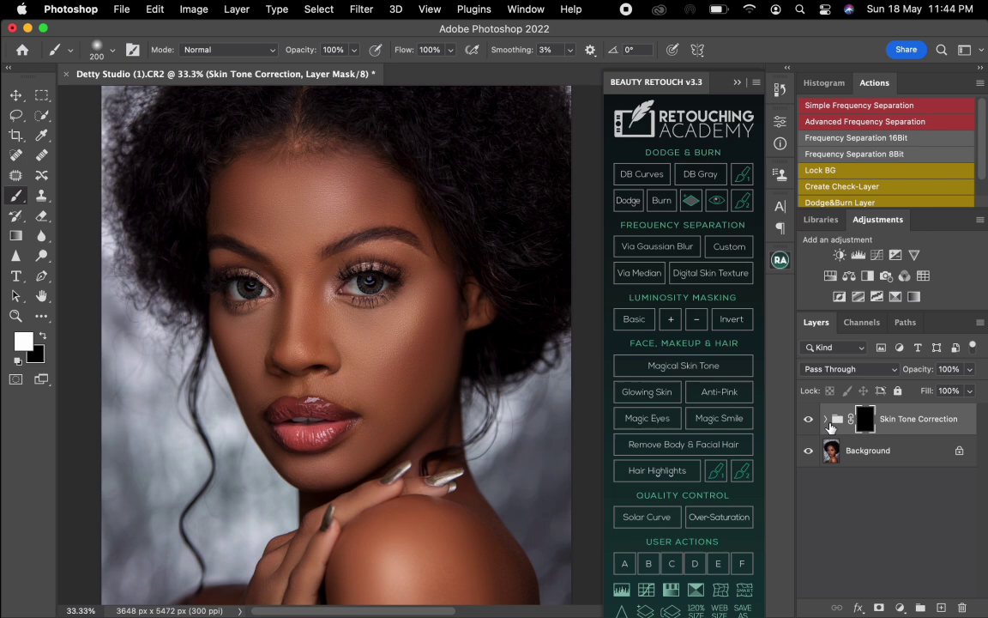
pyautogui.click(826, 419)
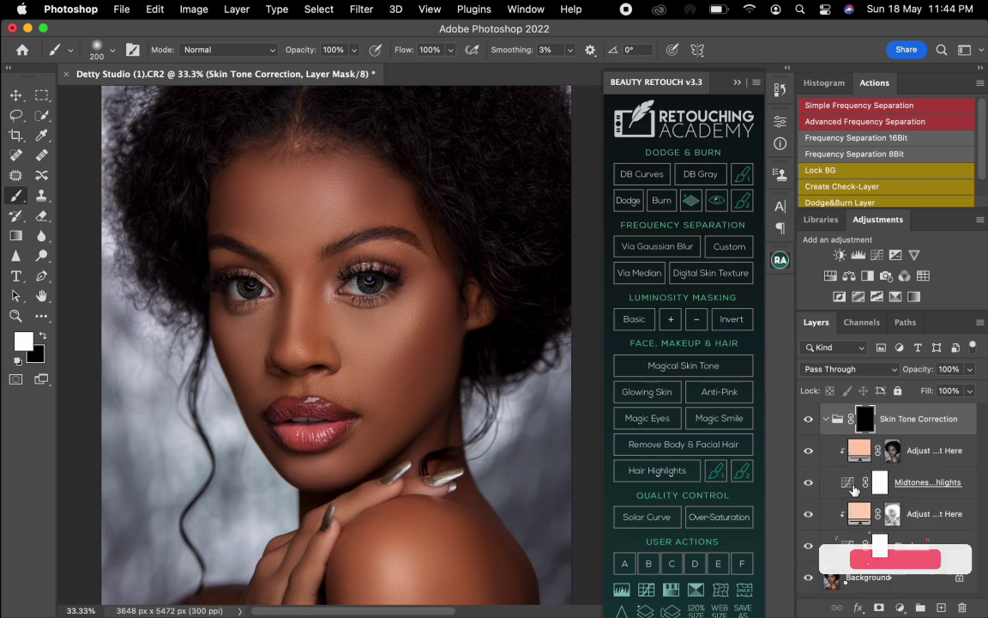
pyautogui.click(826, 419)
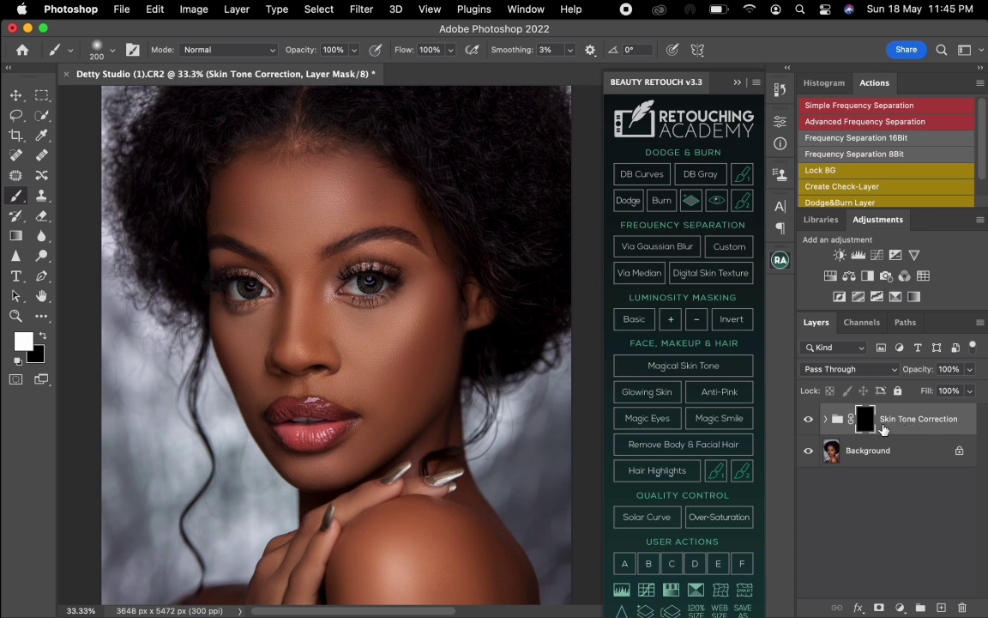
pyautogui.moveTo(899, 430)
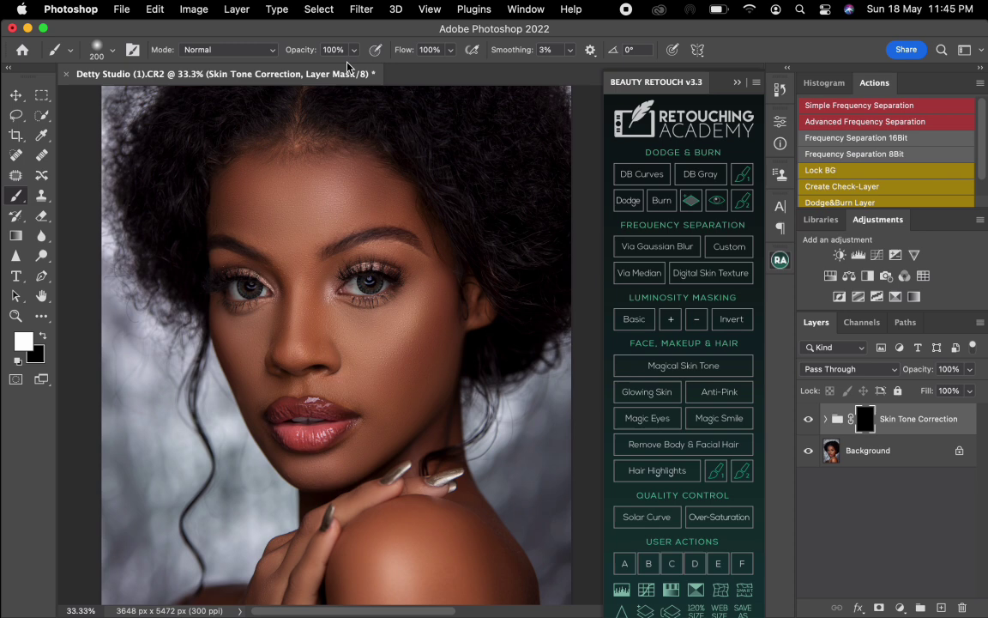
pyautogui.moveTo(429, 60)
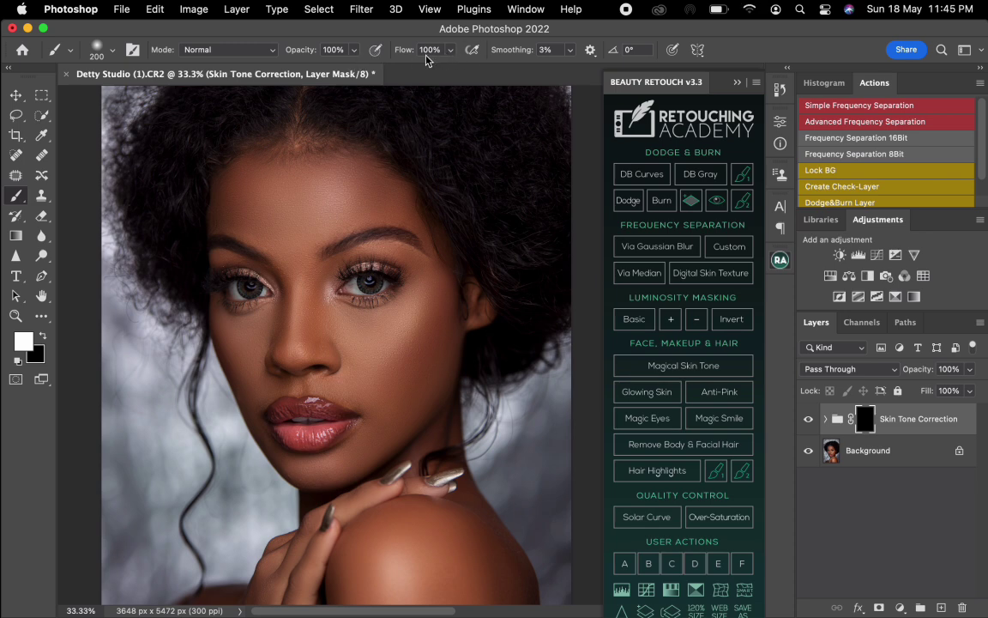
pyautogui.moveTo(432, 61)
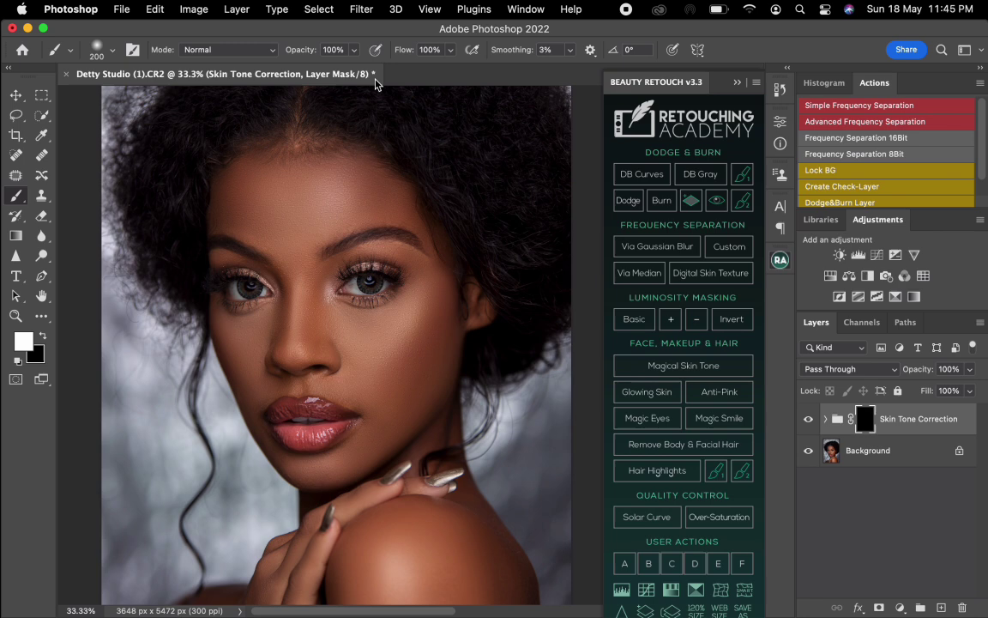
pyautogui.moveTo(367, 85)
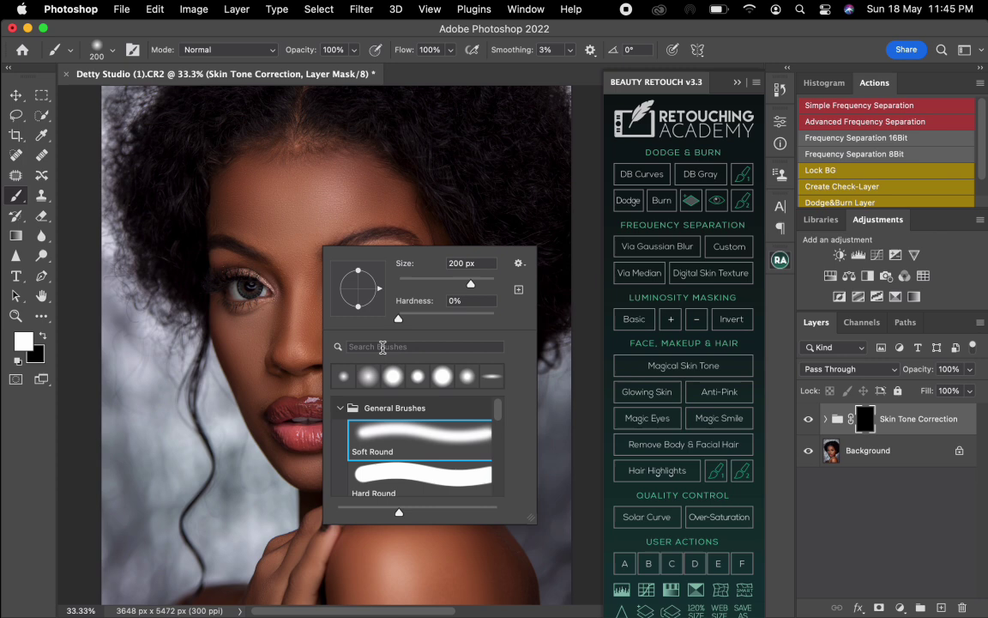
# Nudge the Soft Round 200 px brush's Hardness slider up slightly for a gentle edge.
pyautogui.moveTo(398, 318); pyautogui.dragTo(412, 318)
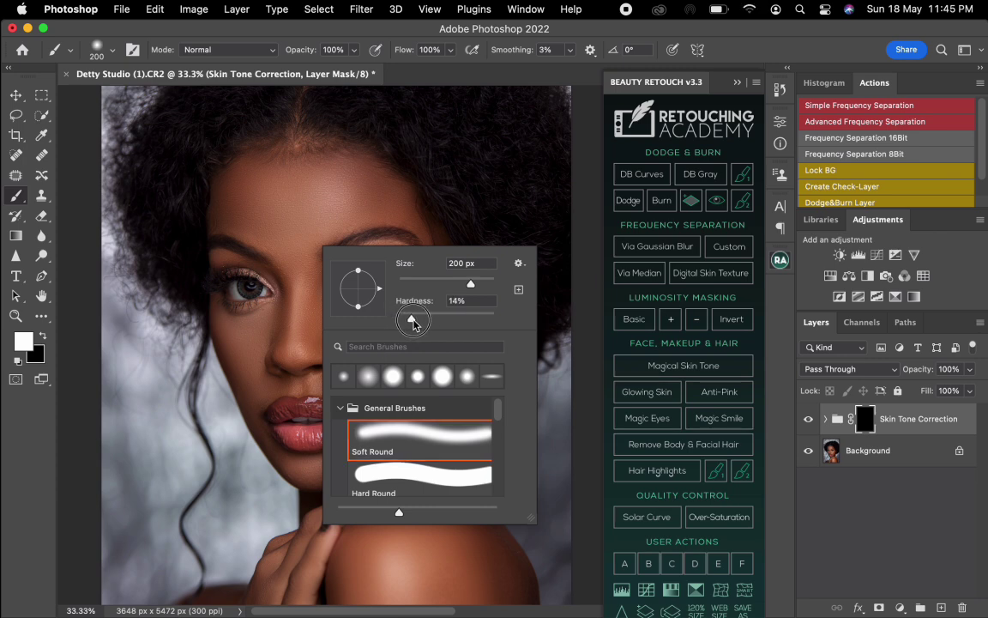
pyautogui.moveTo(415, 322); pyautogui.dragTo(454, 323)
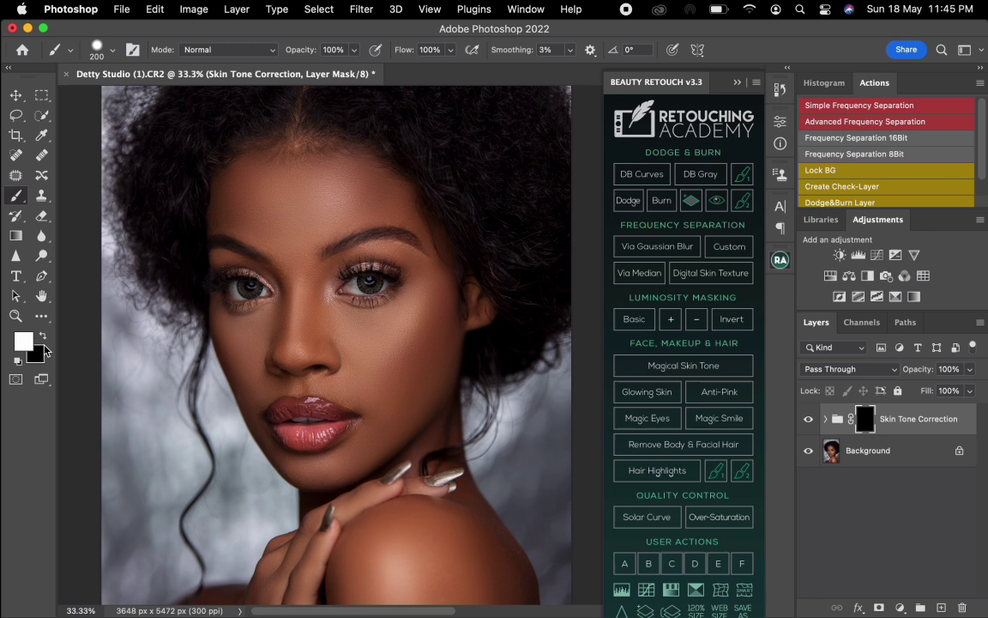
pyautogui.moveTo(38, 353)
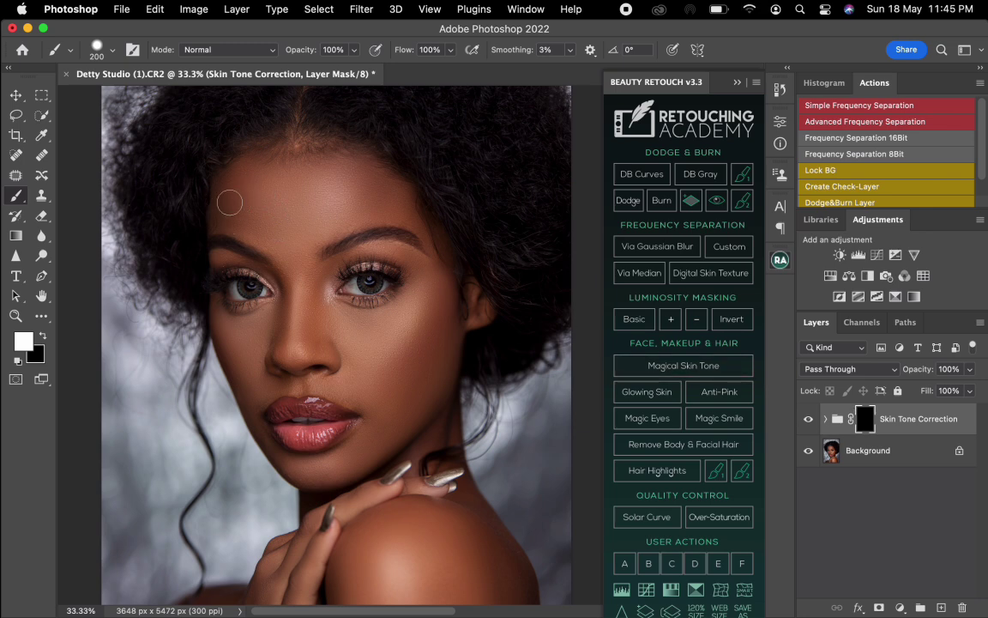
pyautogui.moveTo(226, 250)
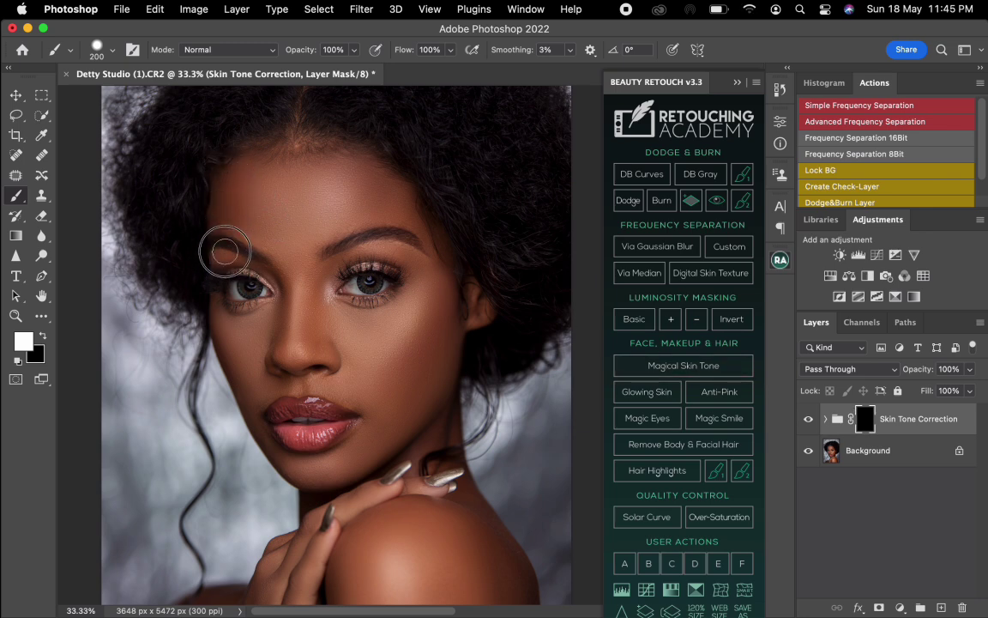
pyautogui.moveTo(247, 178)
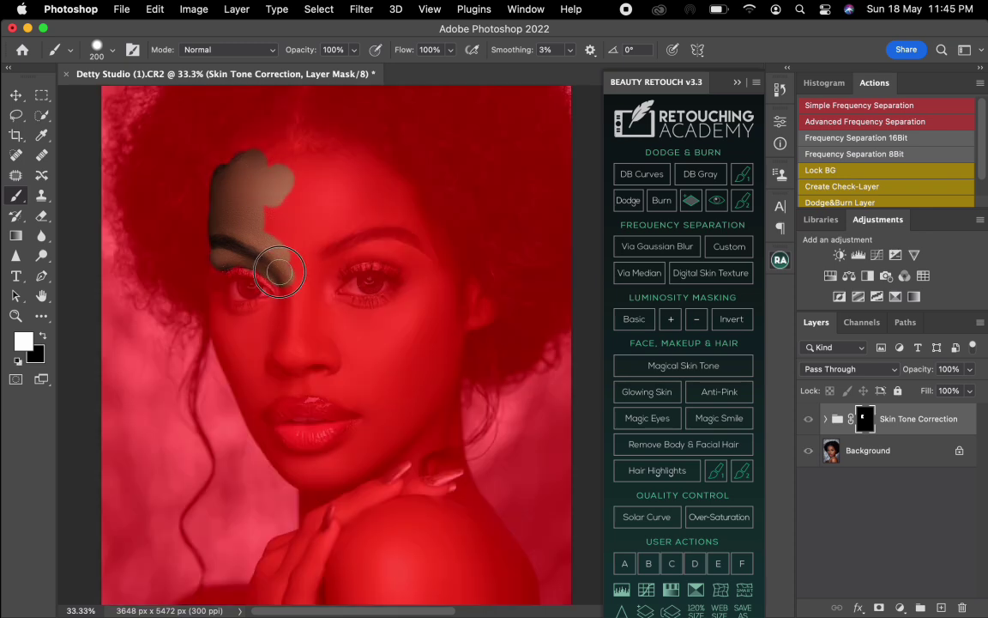
# Paint the mask over the forehead, between the brows, and across the nose and cheeks.
pyautogui.moveTo(278, 273); pyautogui.dragTo(340, 261)
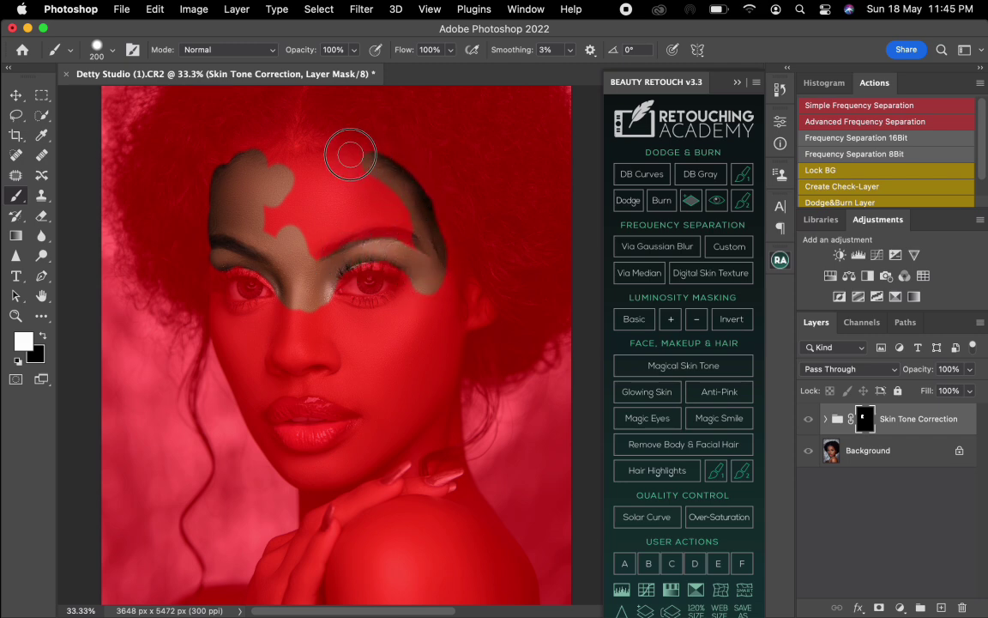
pyautogui.moveTo(350, 155); pyautogui.dragTo(300, 172)
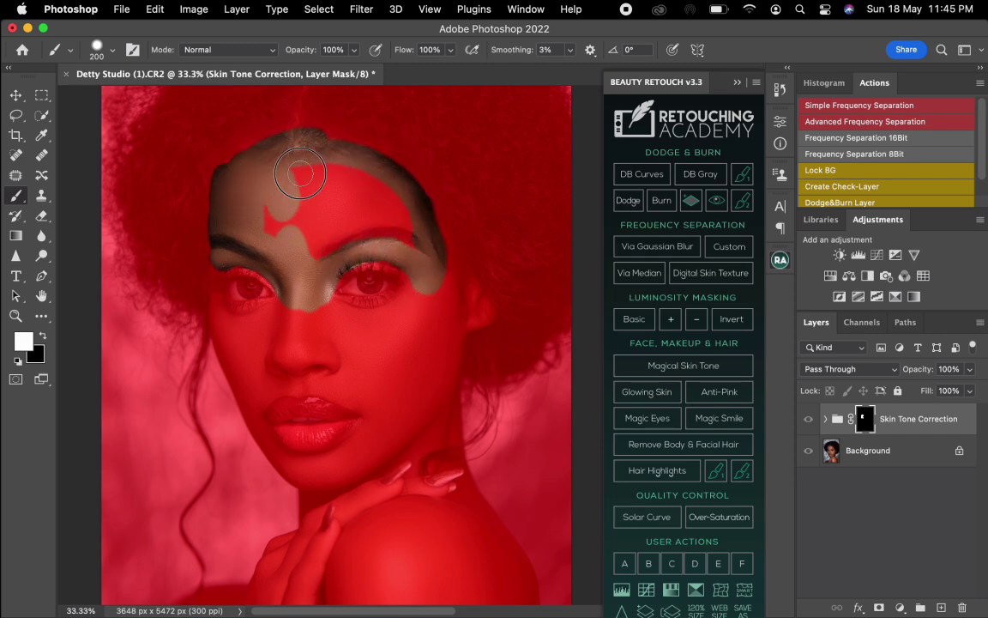
pyautogui.moveTo(300, 171); pyautogui.dragTo(334, 254)
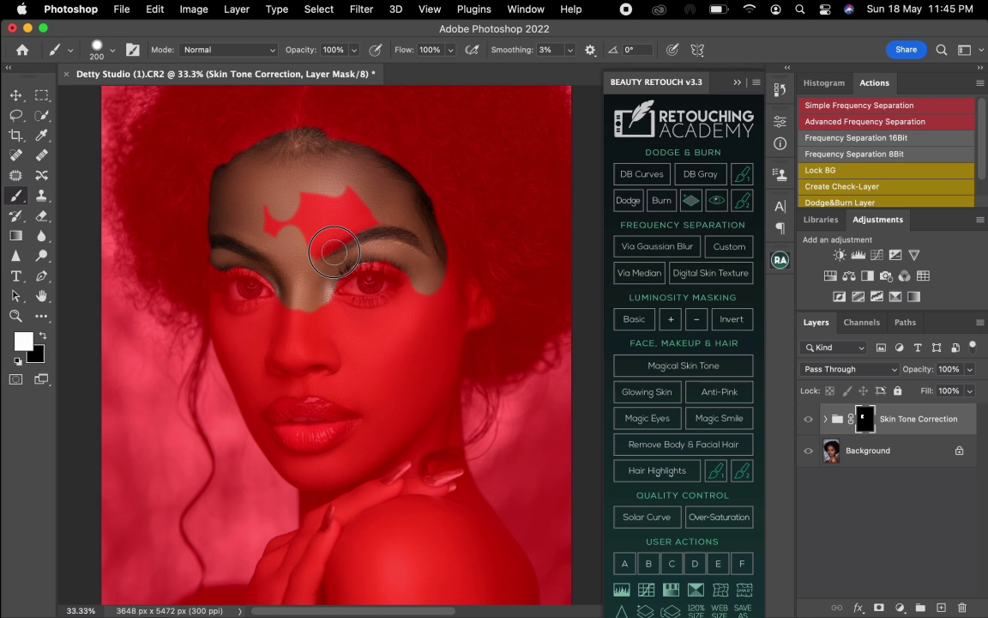
pyautogui.moveTo(334, 253); pyautogui.dragTo(360, 187)
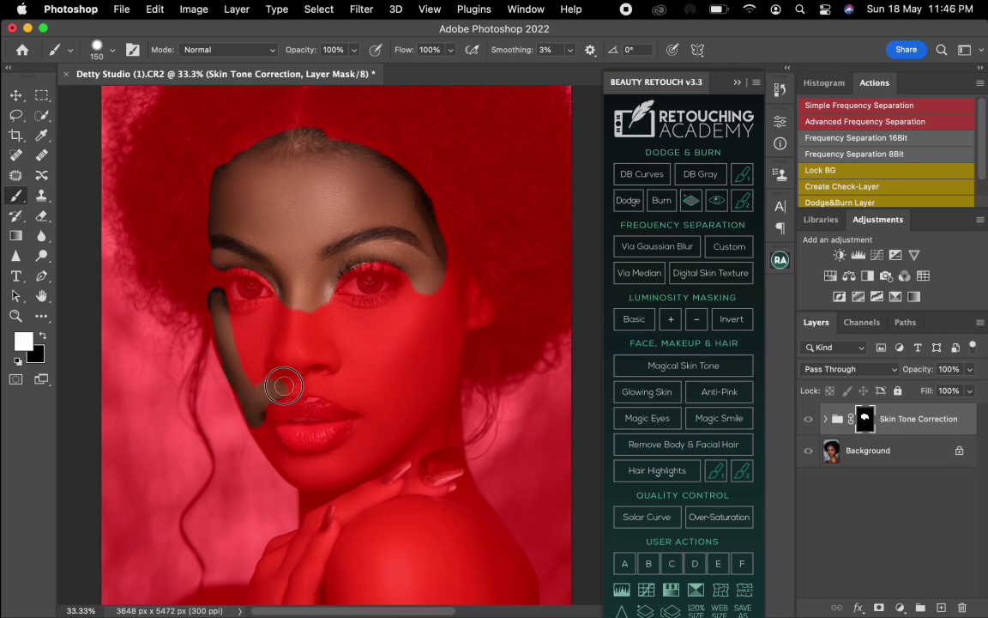
pyautogui.moveTo(288, 386); pyautogui.dragTo(403, 426)
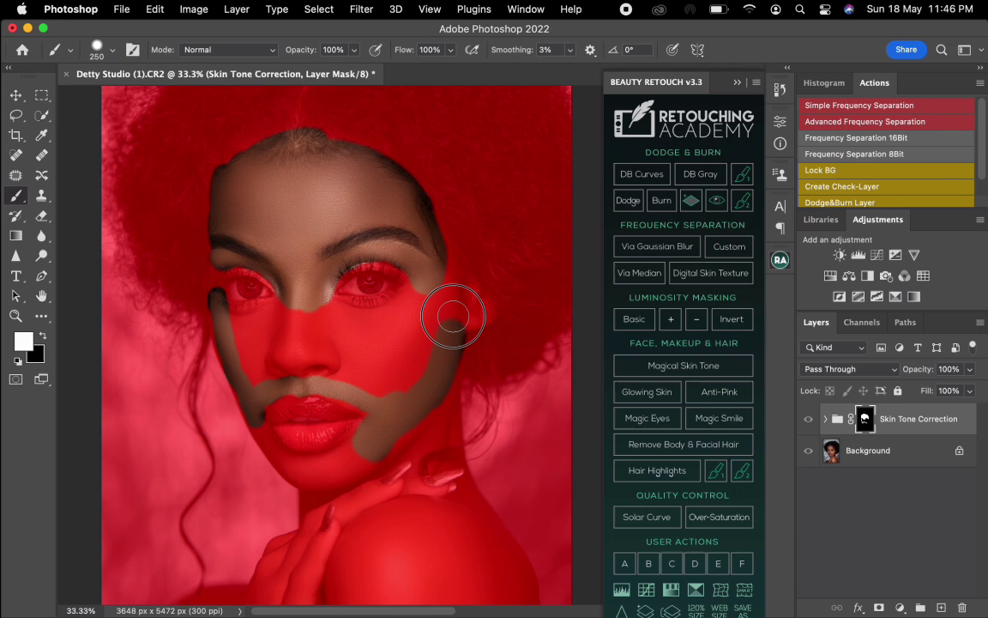
pyautogui.moveTo(463, 295)
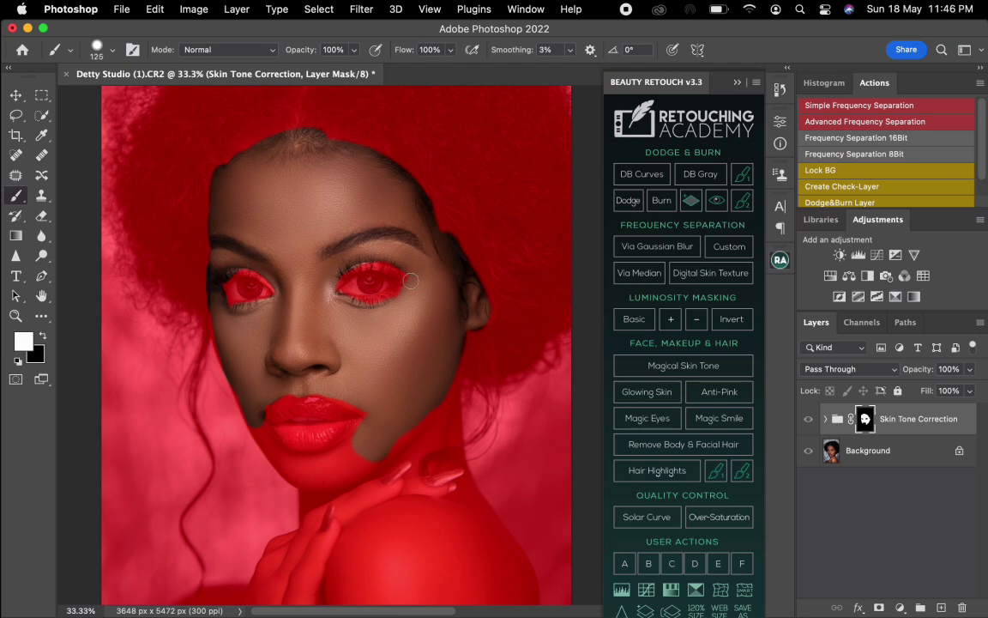
pyautogui.moveTo(257, 427)
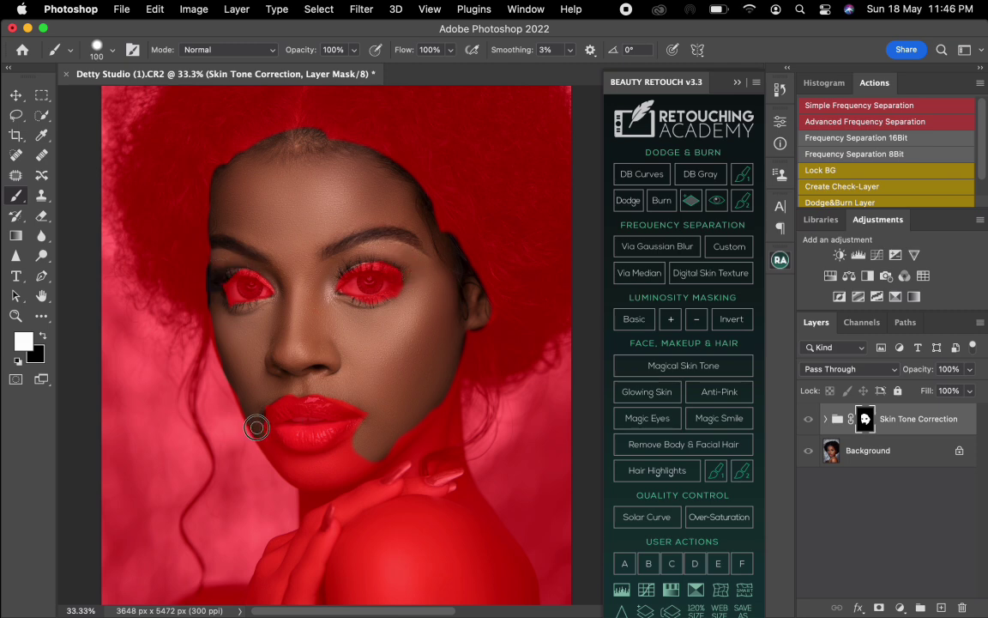
pyautogui.moveTo(295, 460)
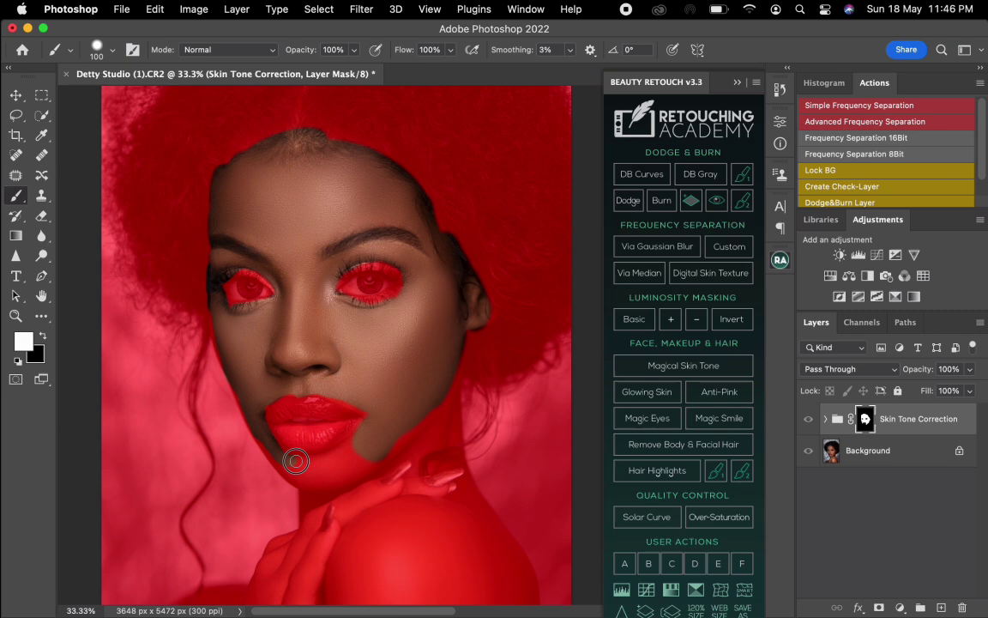
pyautogui.moveTo(357, 432)
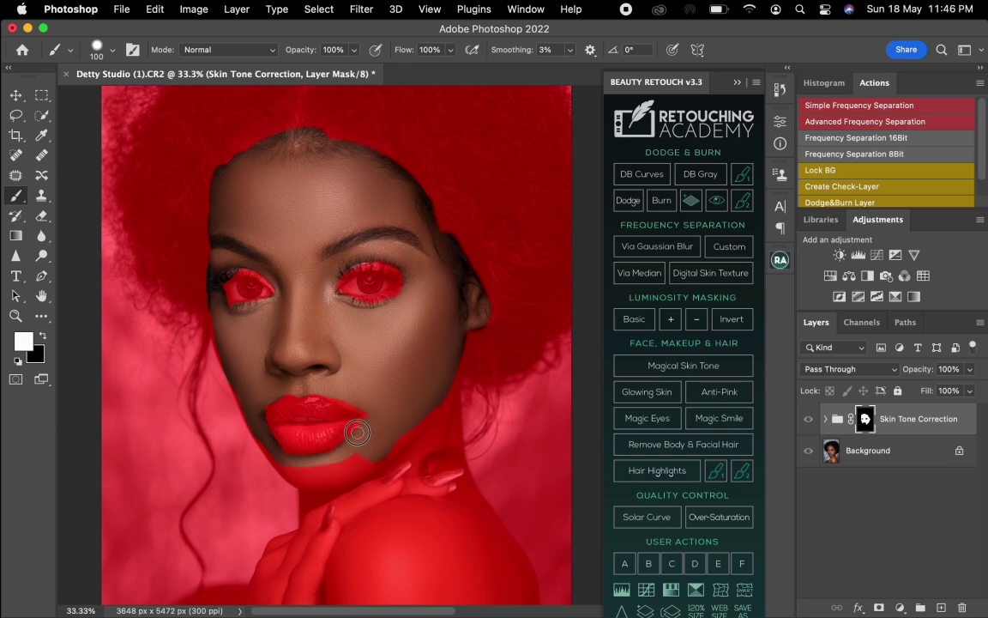
pyautogui.moveTo(347, 401)
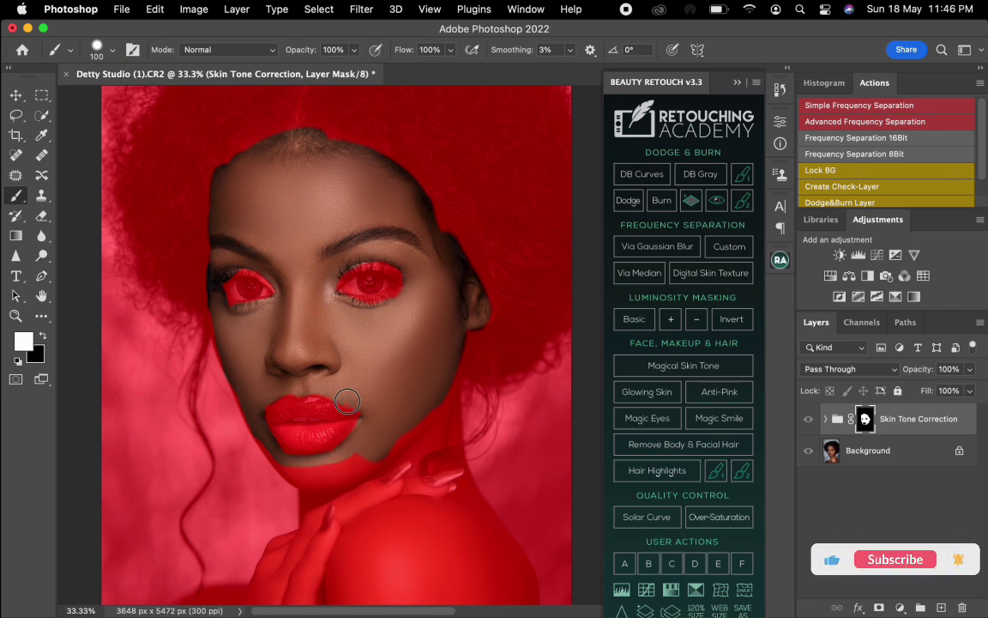
pyautogui.moveTo(262, 437)
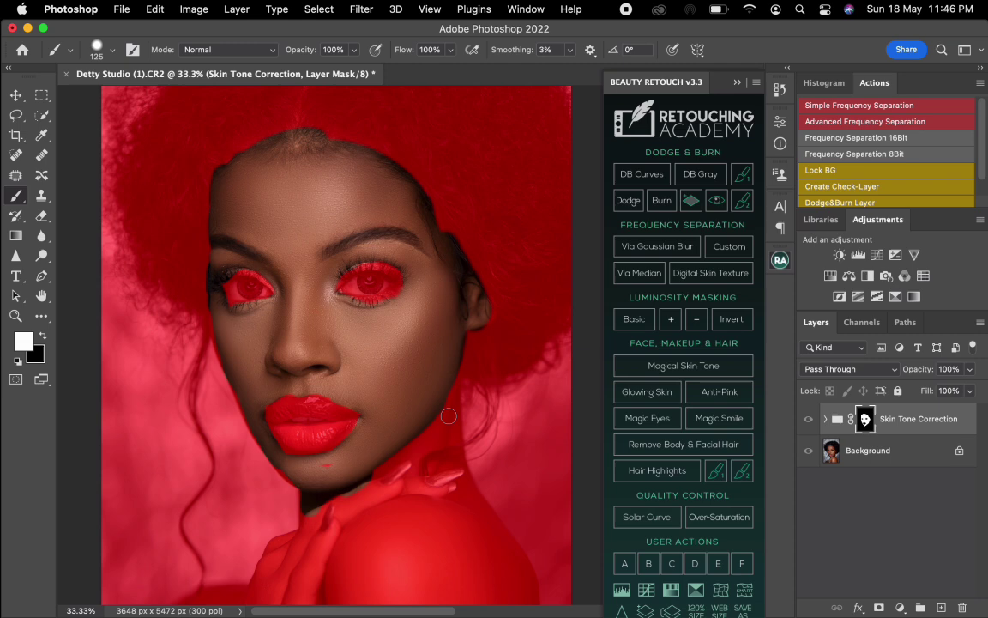
pyautogui.moveTo(374, 472)
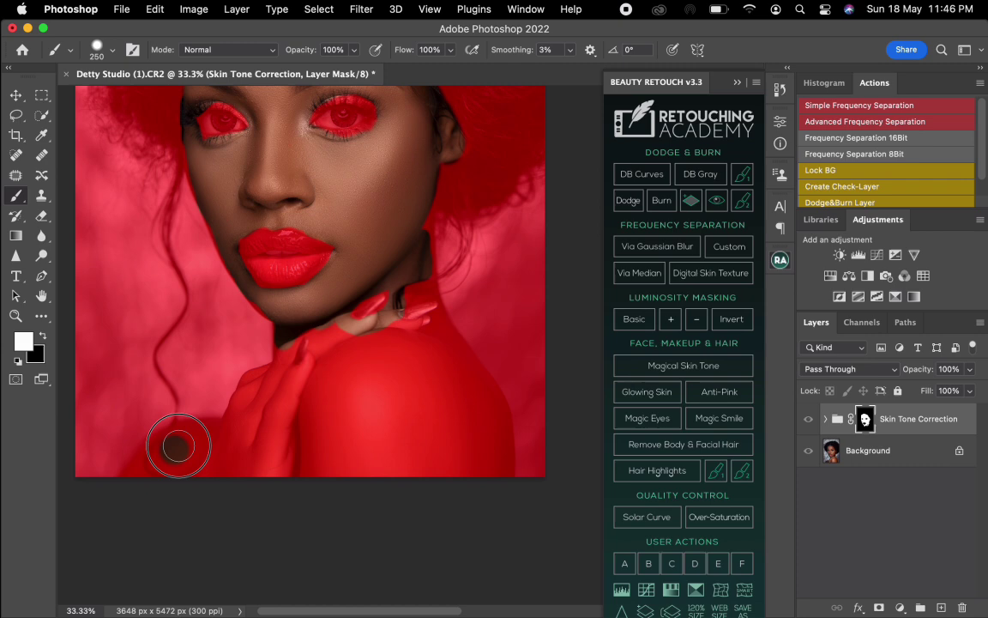
pyautogui.moveTo(196, 433)
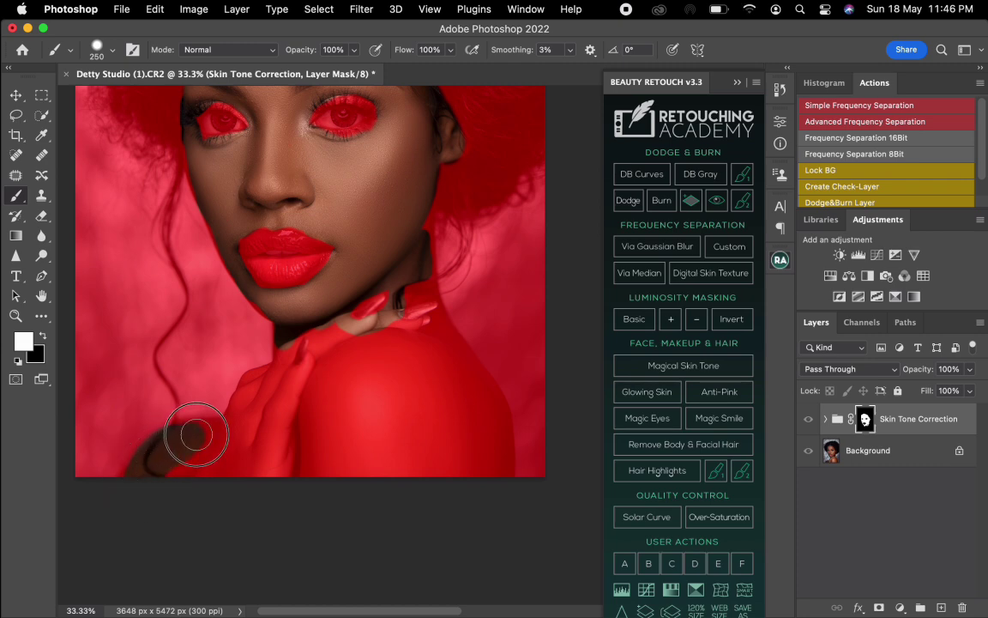
pyautogui.moveTo(241, 422)
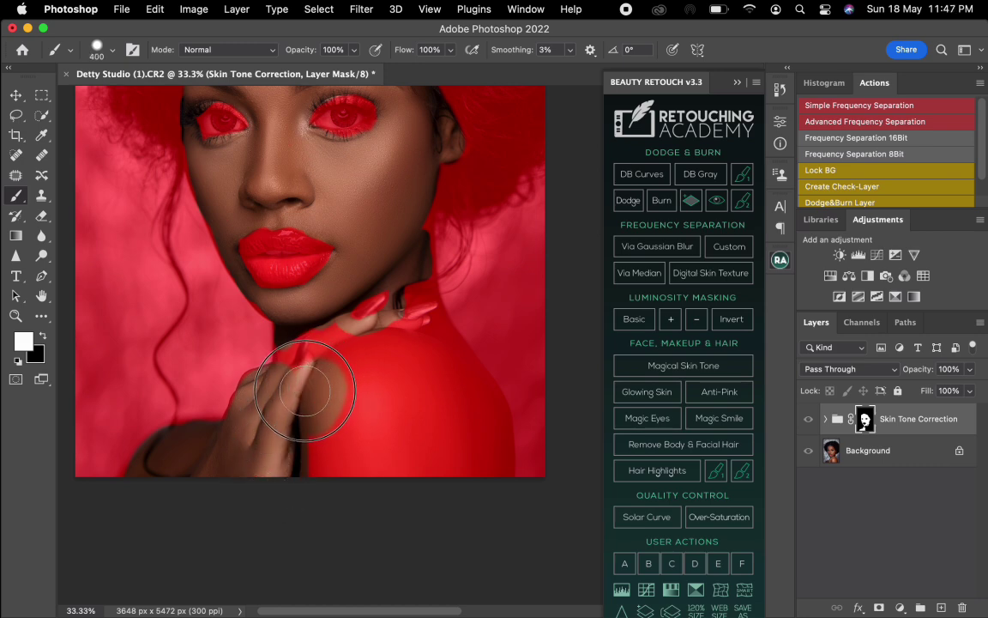
pyautogui.moveTo(453, 368)
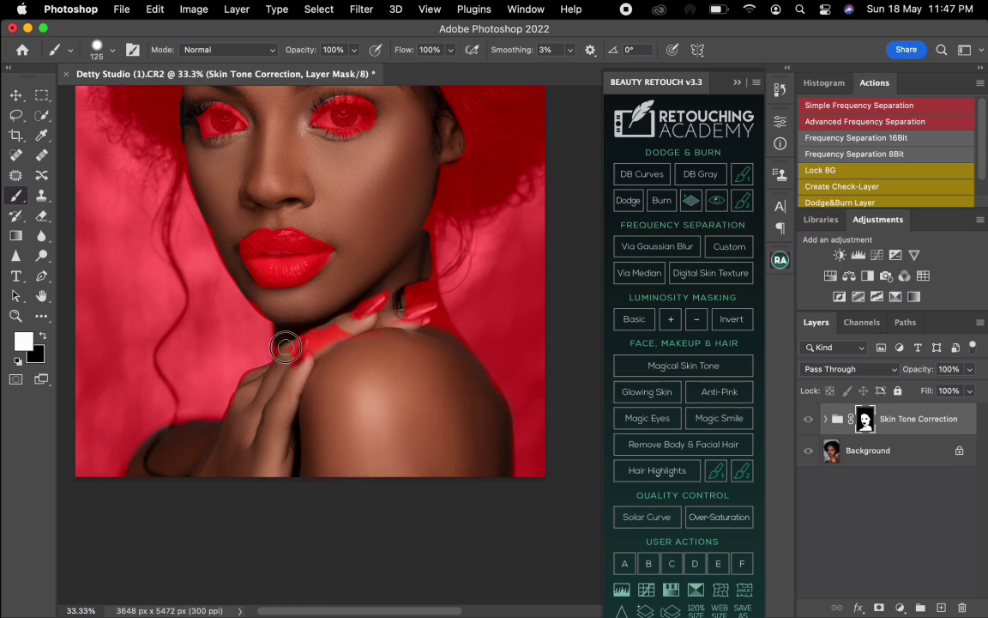
pyautogui.moveTo(333, 329)
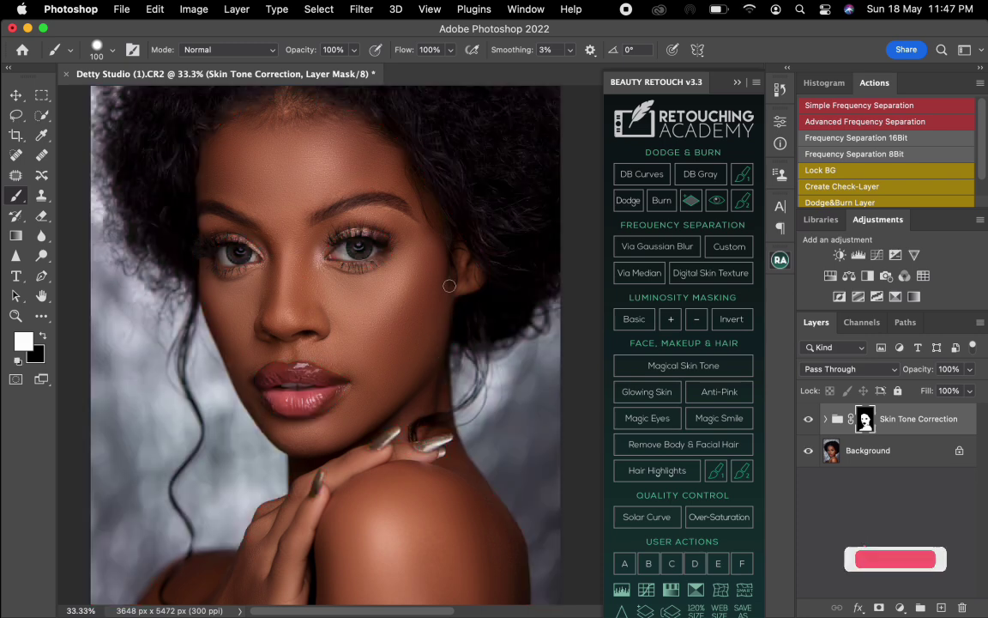
# Toggle the Skin Tone Correction group's visibility off and on to compare before and after.
pyautogui.click(806, 418)
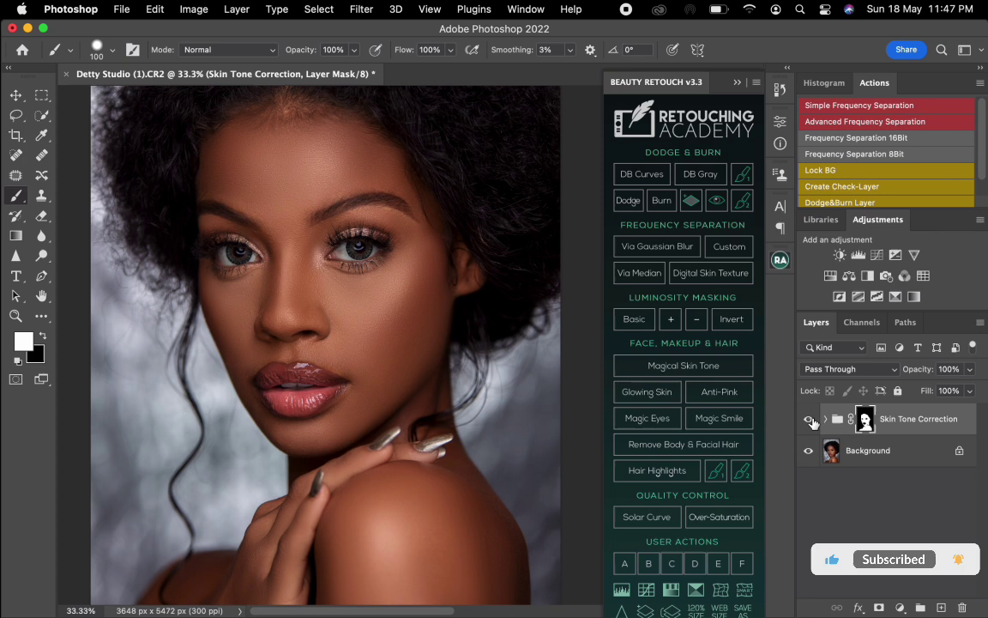
pyautogui.click(809, 418)
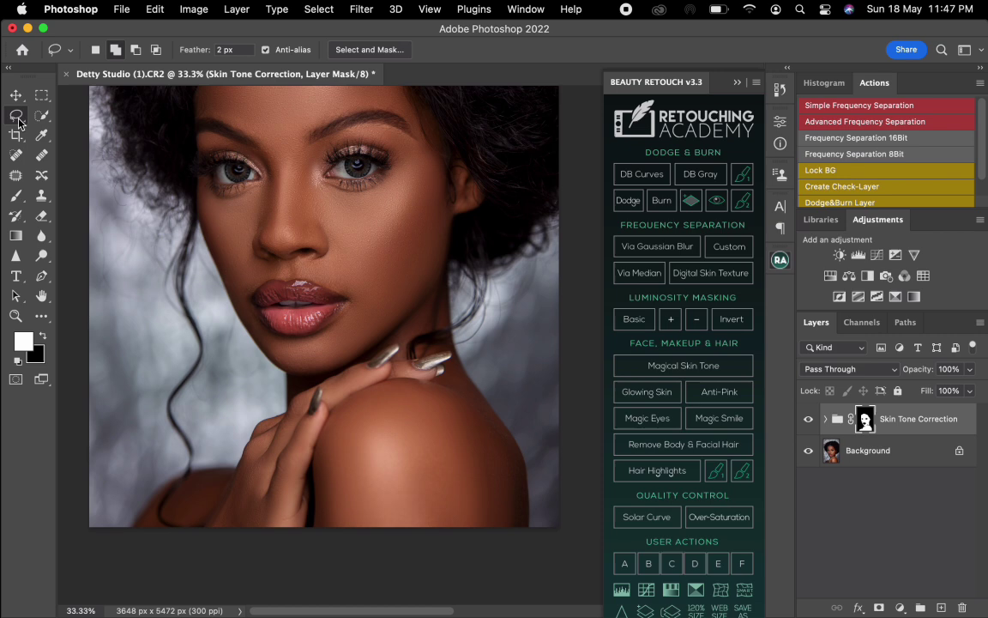
# Lasso the lower-left shoulder area and feather the selection by 55 pixels.
pyautogui.click(16, 117)
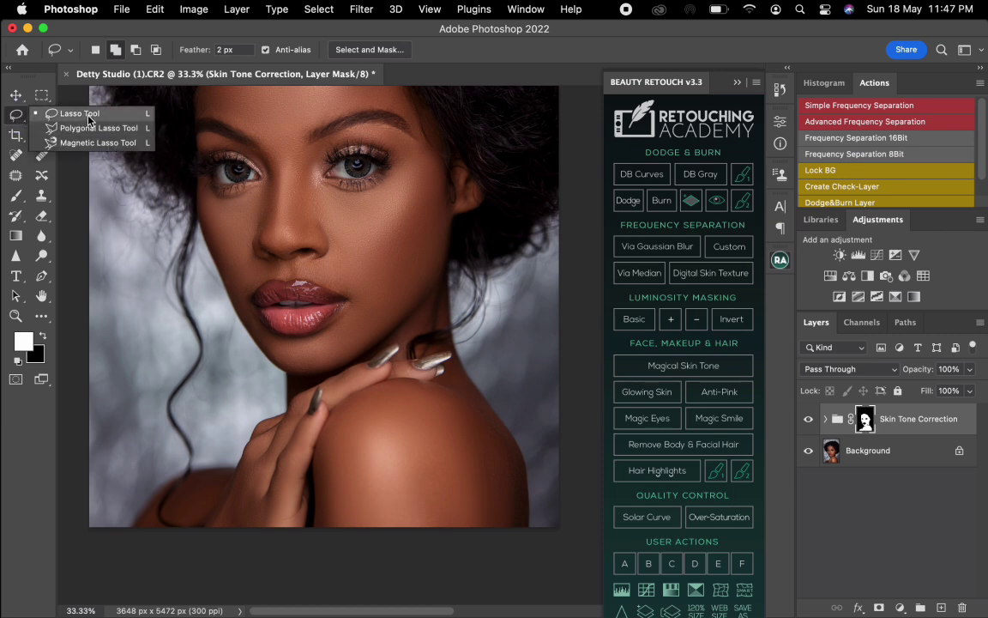
pyautogui.moveTo(237, 333)
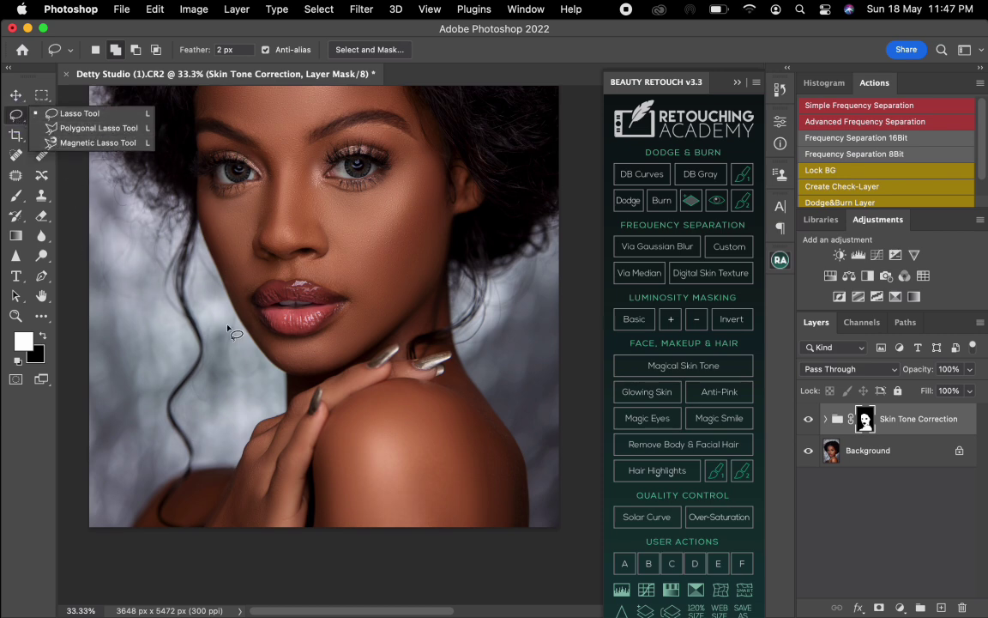
pyautogui.moveTo(172, 489)
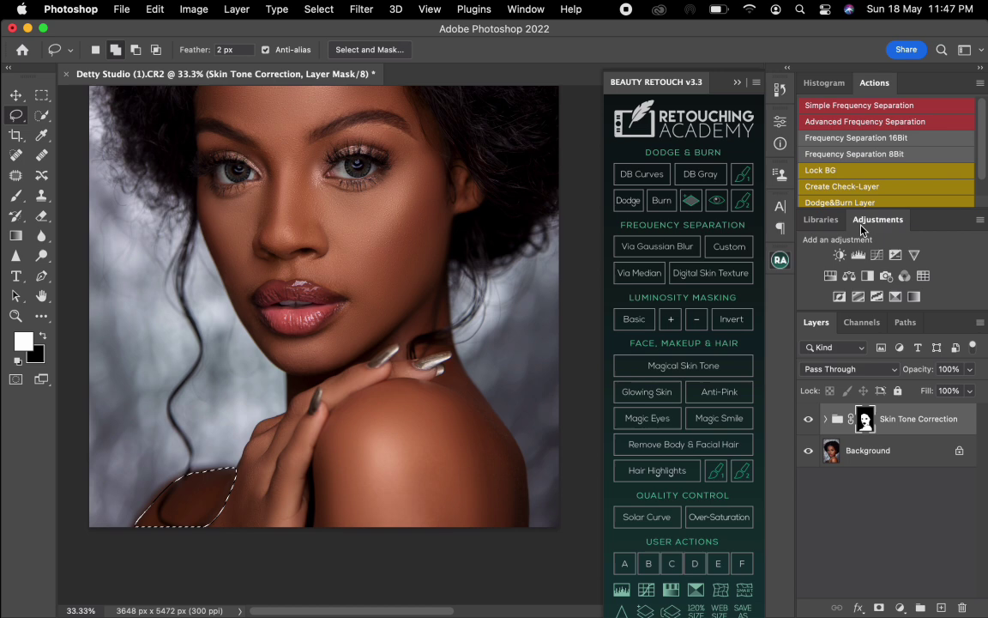
pyautogui.click(858, 253)
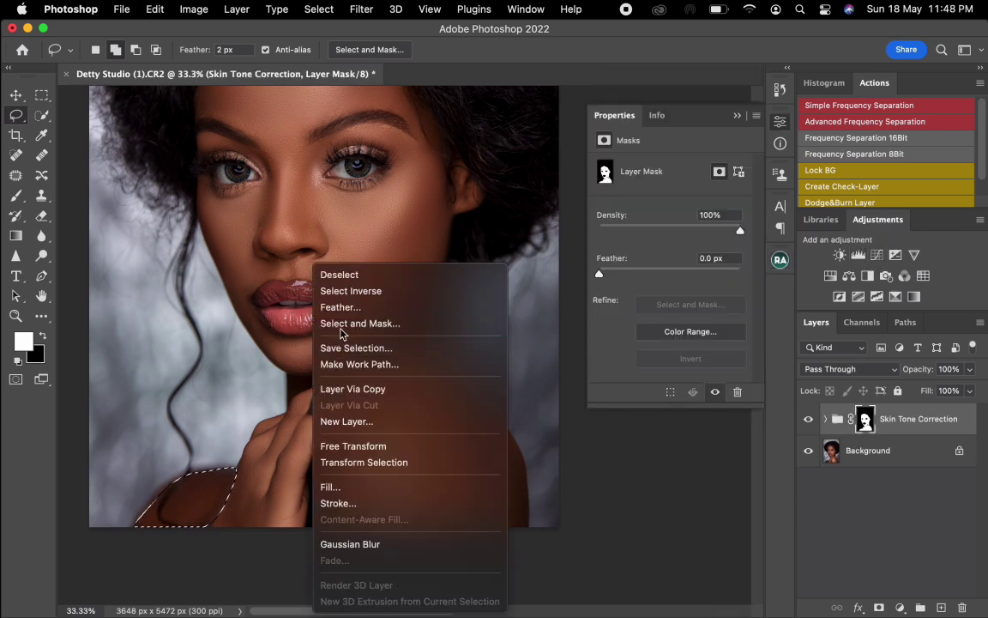
pyautogui.click(340, 305)
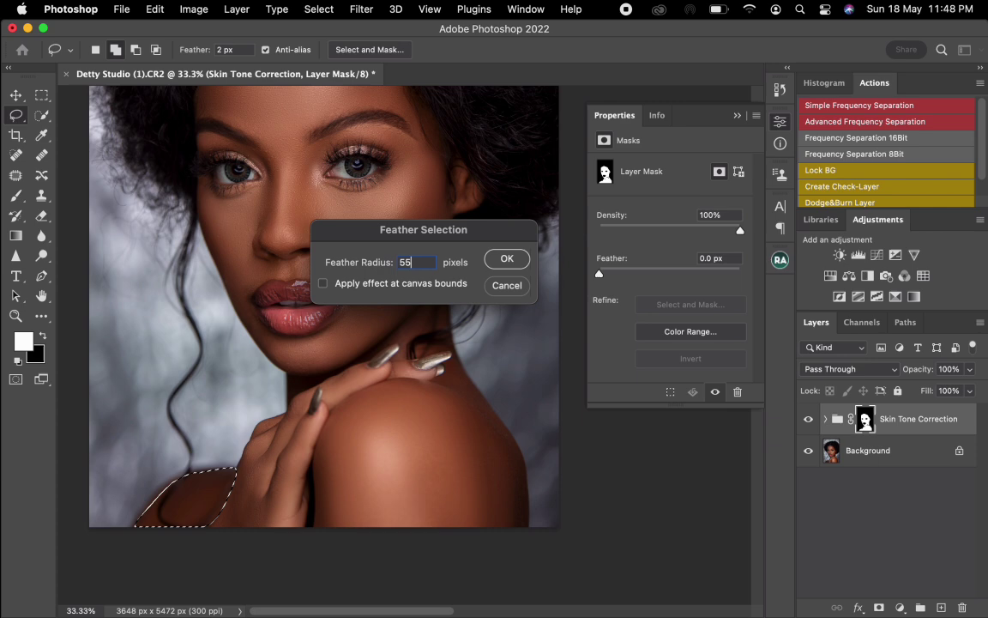
pyautogui.click(506, 257)
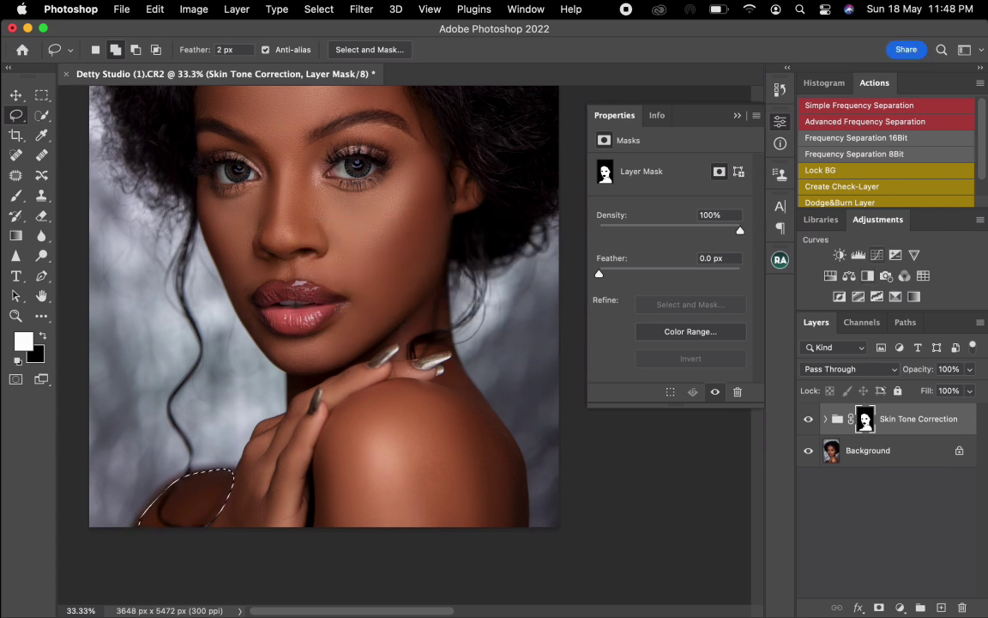
# Add Curves 1 on the selection and lift its midpoint to brighten the shoulder.
pyautogui.click(839, 254)
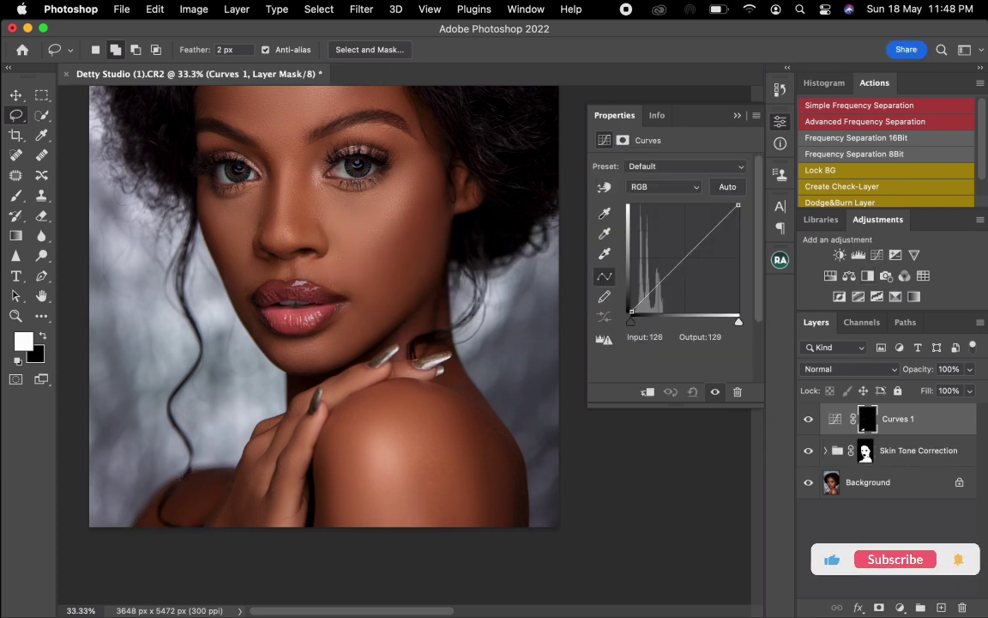
pyautogui.moveTo(678, 266); pyautogui.dragTo(677, 250)
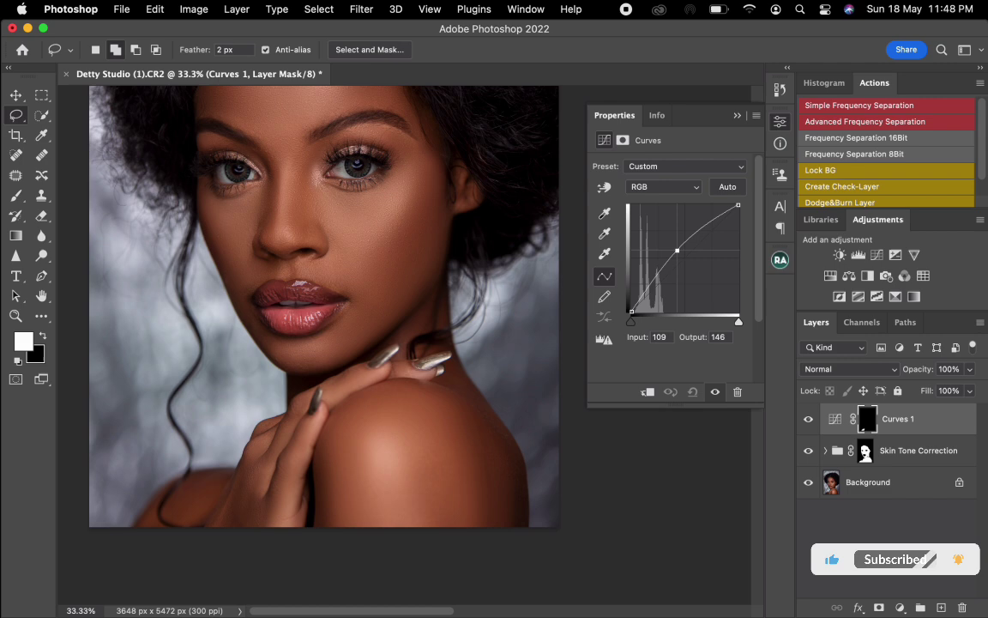
pyautogui.moveTo(676, 251); pyautogui.dragTo(679, 251)
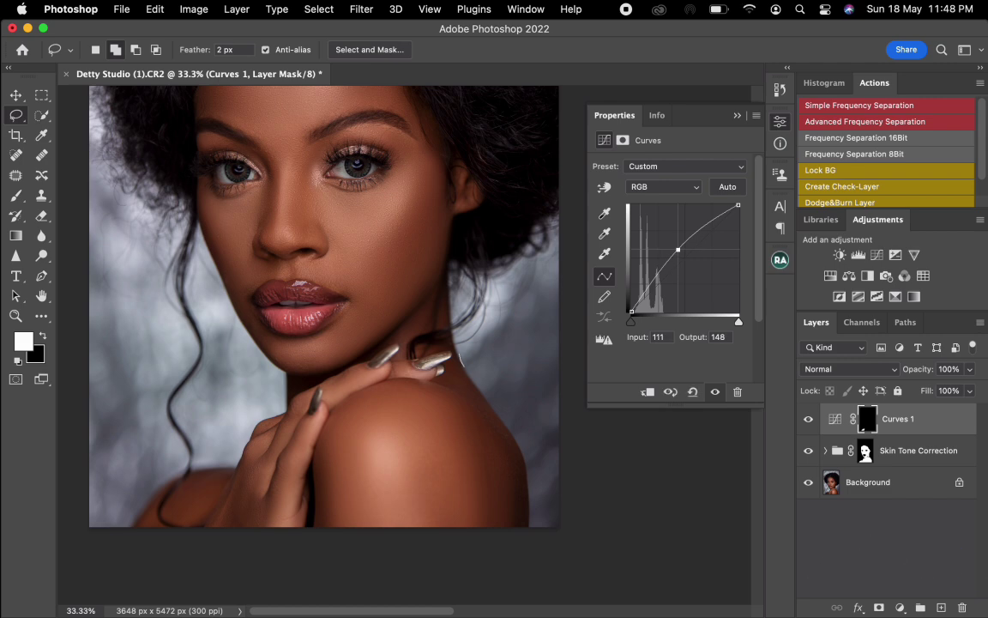
pyautogui.moveTo(455, 343); pyautogui.dragTo(494, 487)
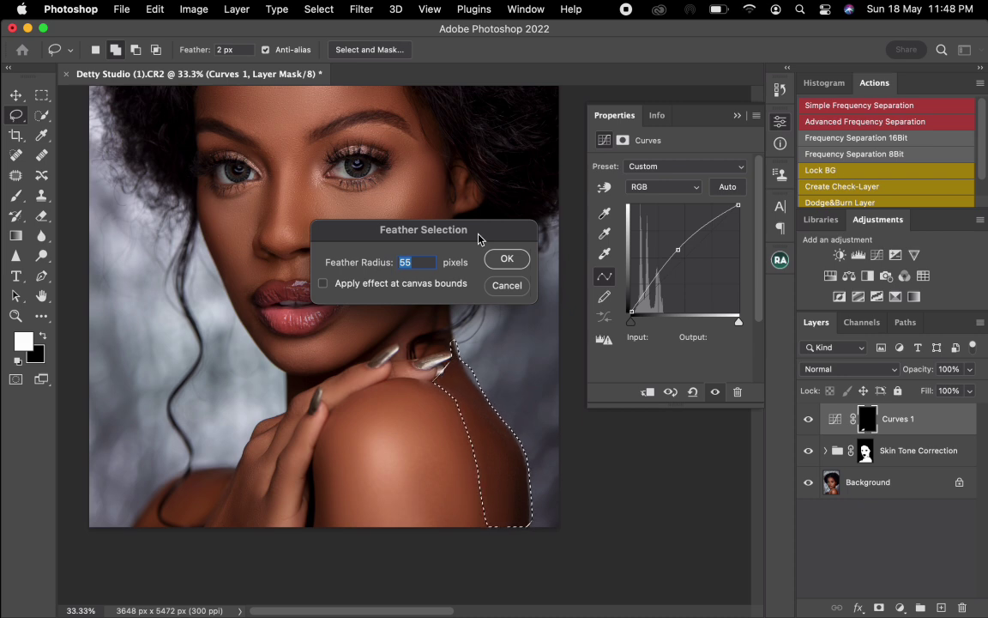
# Confirm the 55 px feather on the right shoulder and lift Curves 2 to brighten it.
pyautogui.click(508, 258)
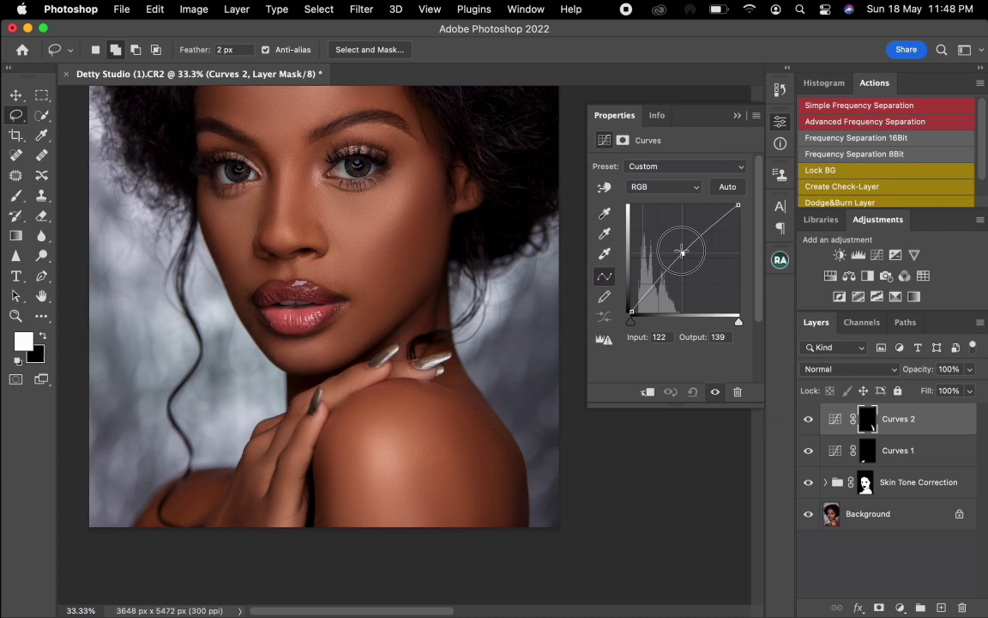
pyautogui.moveTo(683, 251); pyautogui.dragTo(679, 249)
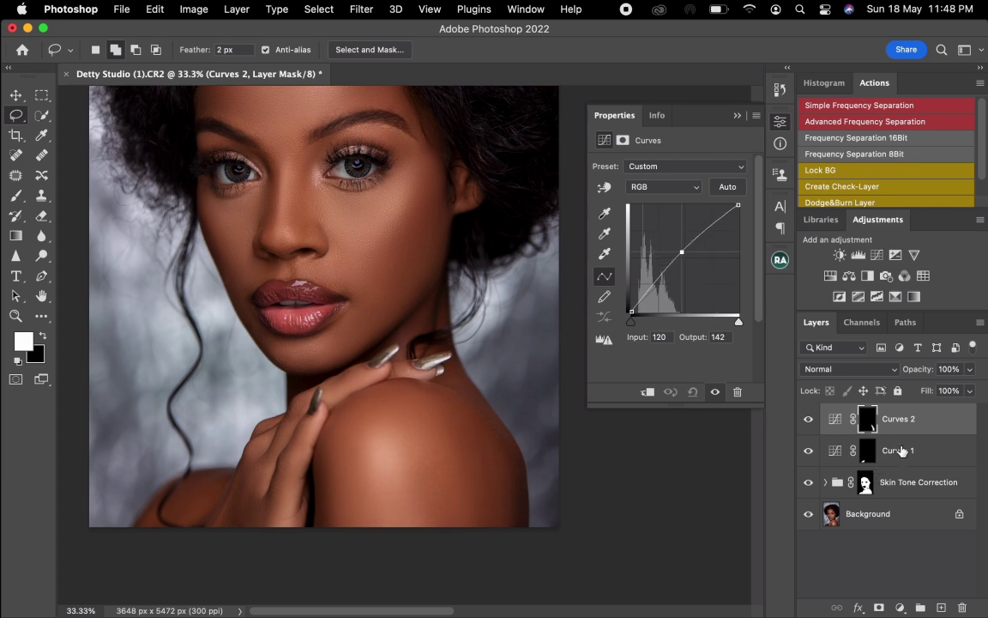
pyautogui.click(899, 418)
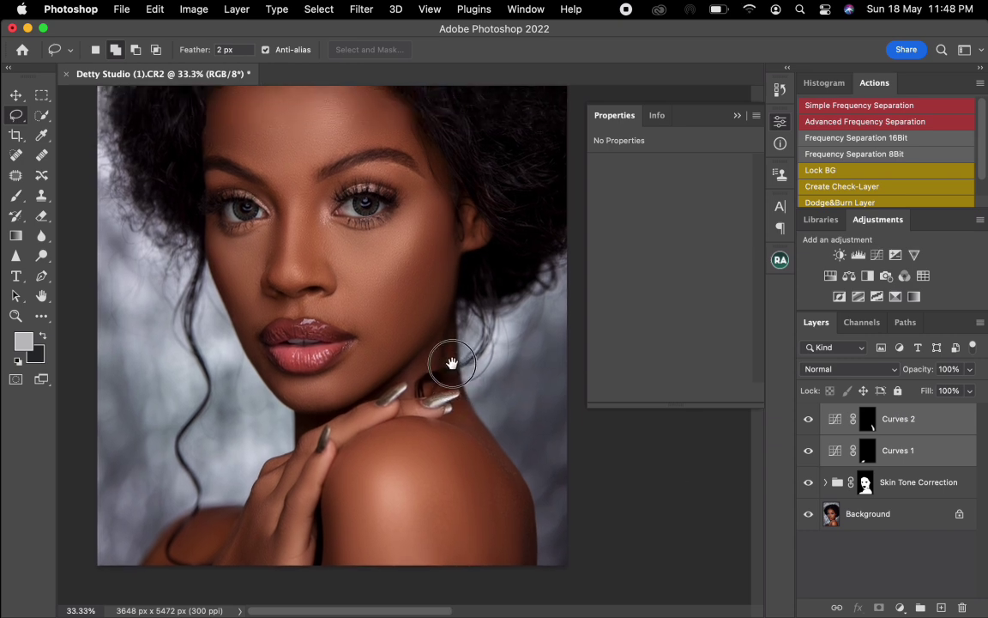
# Drag the Skin Tone Correction group above Curves 2 and Curves 1 and select it.
pyautogui.moveTo(453, 364); pyautogui.dragTo(456, 329)
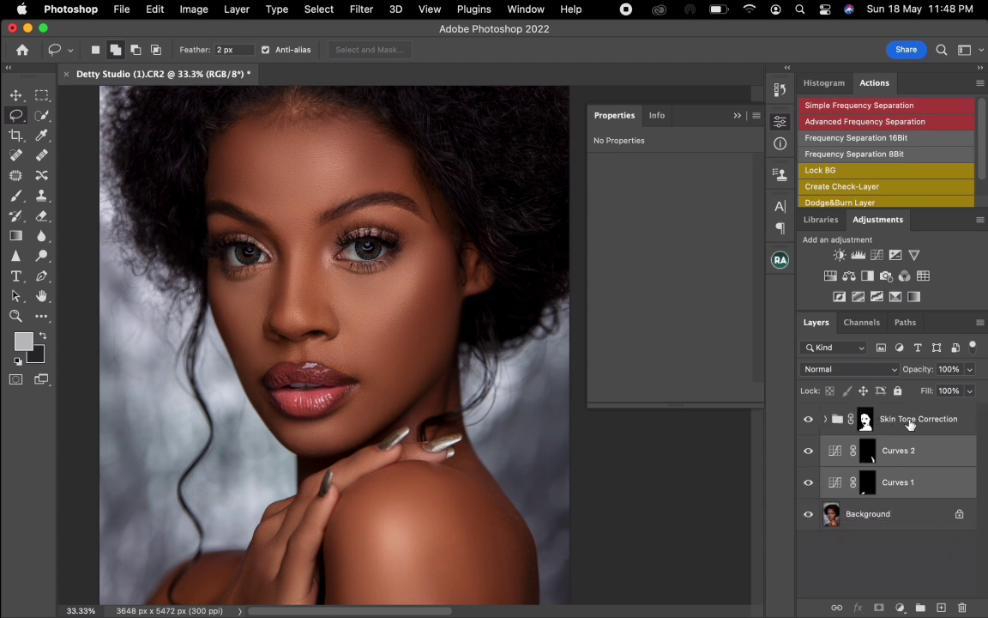
pyautogui.moveTo(910, 430)
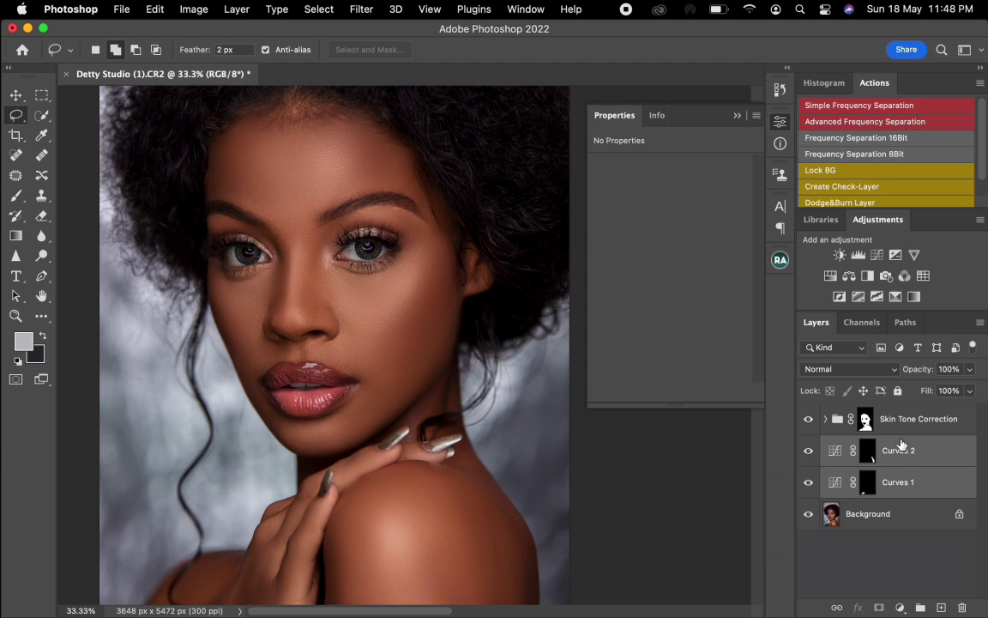
pyautogui.moveTo(871, 456)
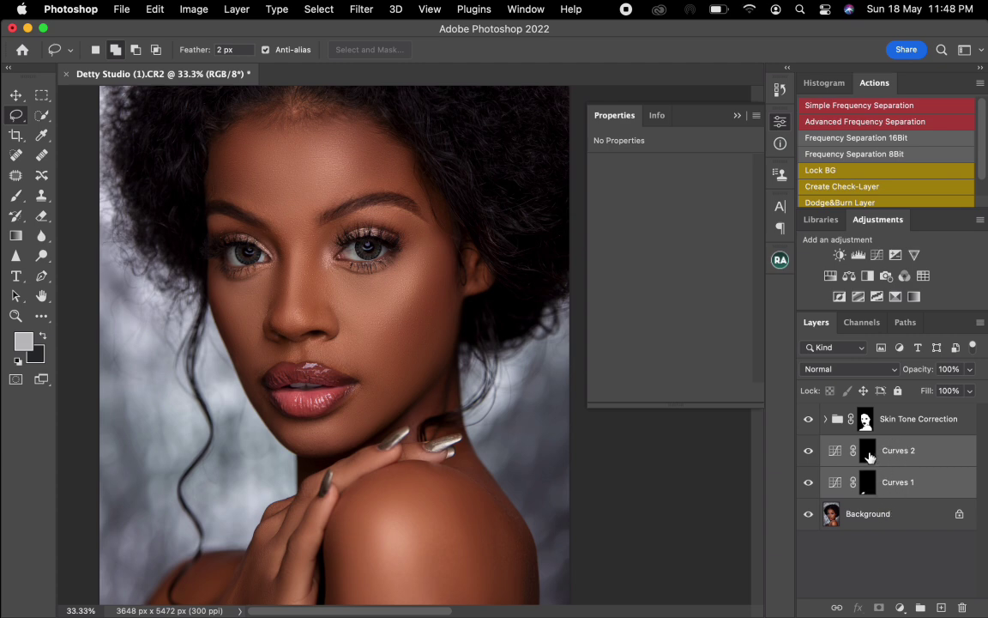
pyautogui.click(865, 419)
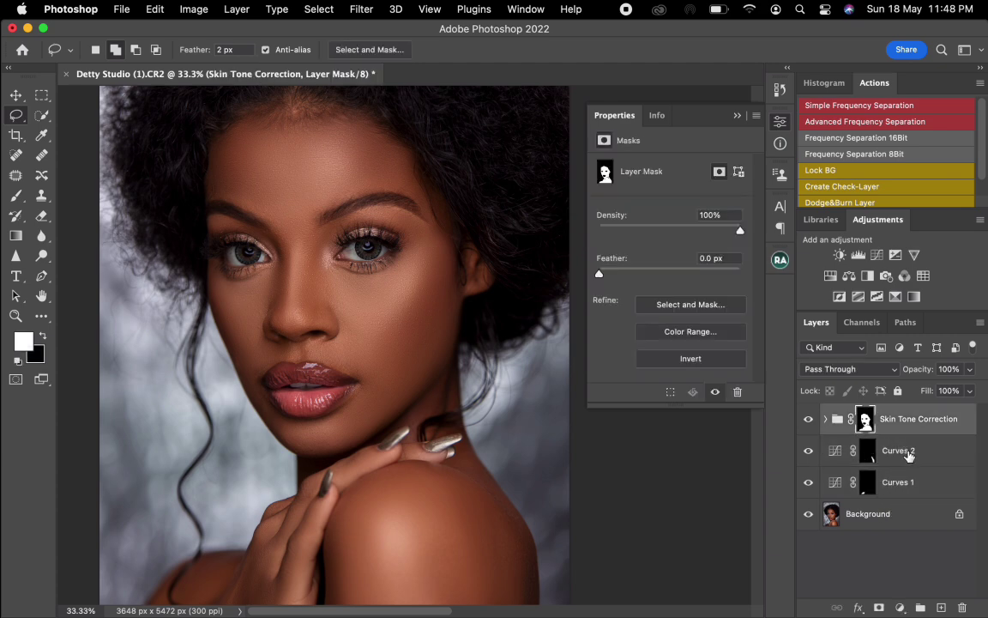